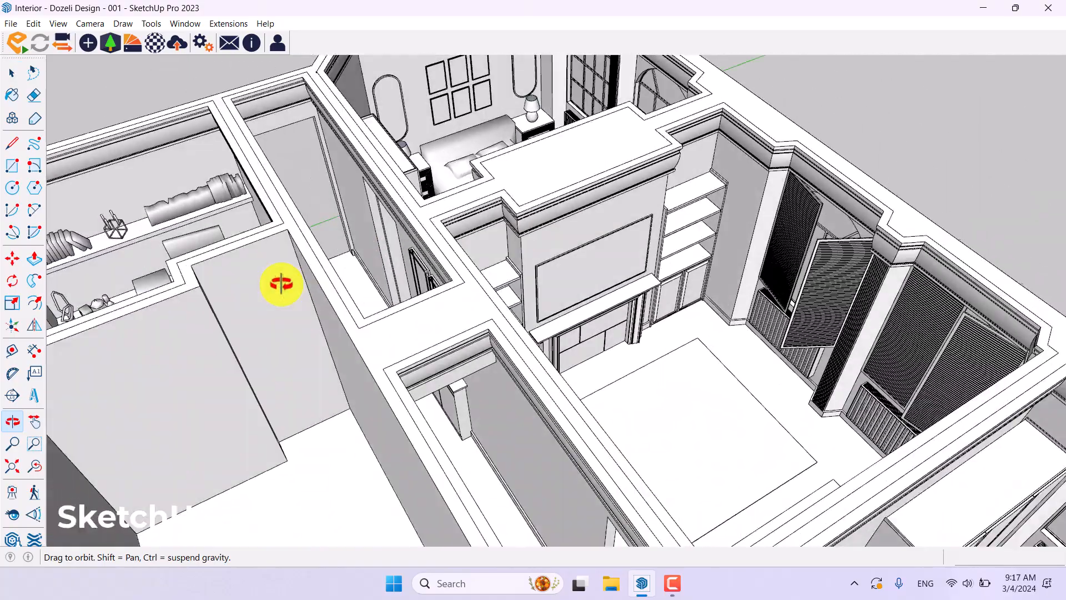
Orbit and zoom around the furnished apartment, ending looking down over the whole plan
drag(281, 285, 846, 285)
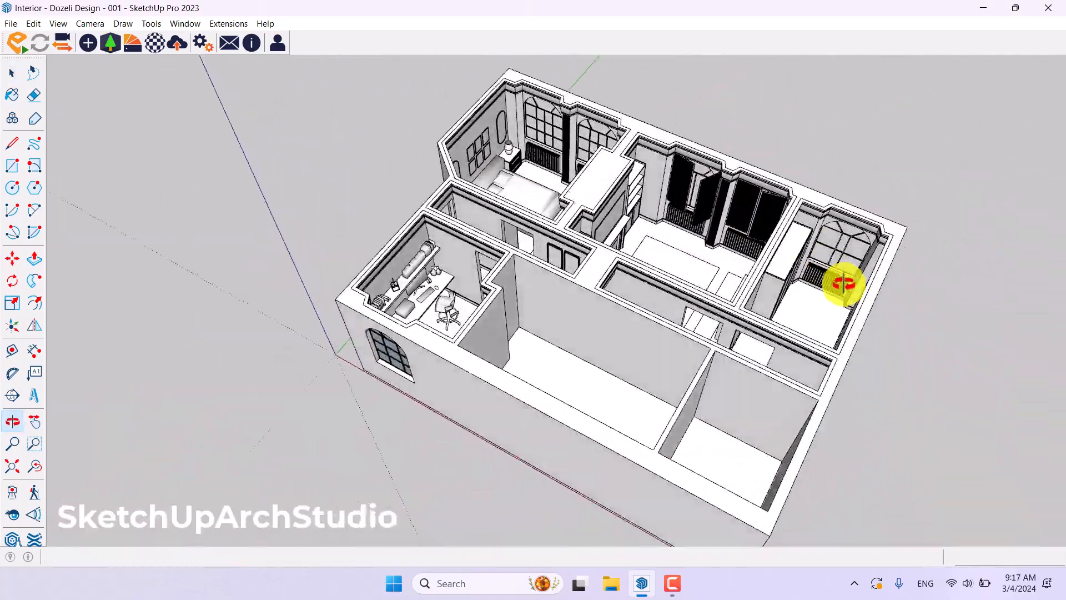
scroll(down, 3)
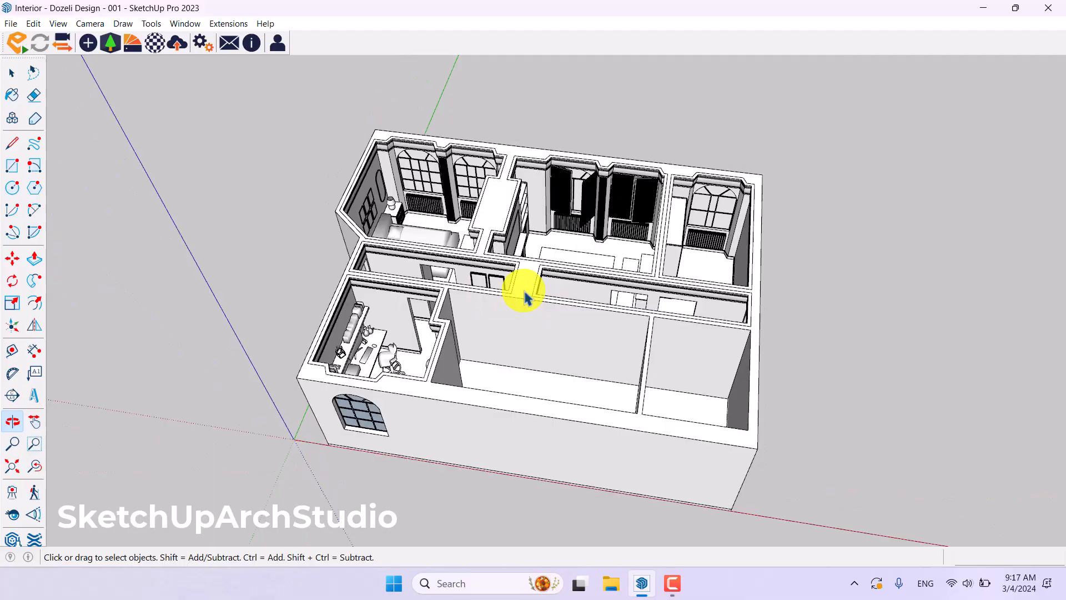
drag(523, 296, 229, 350)
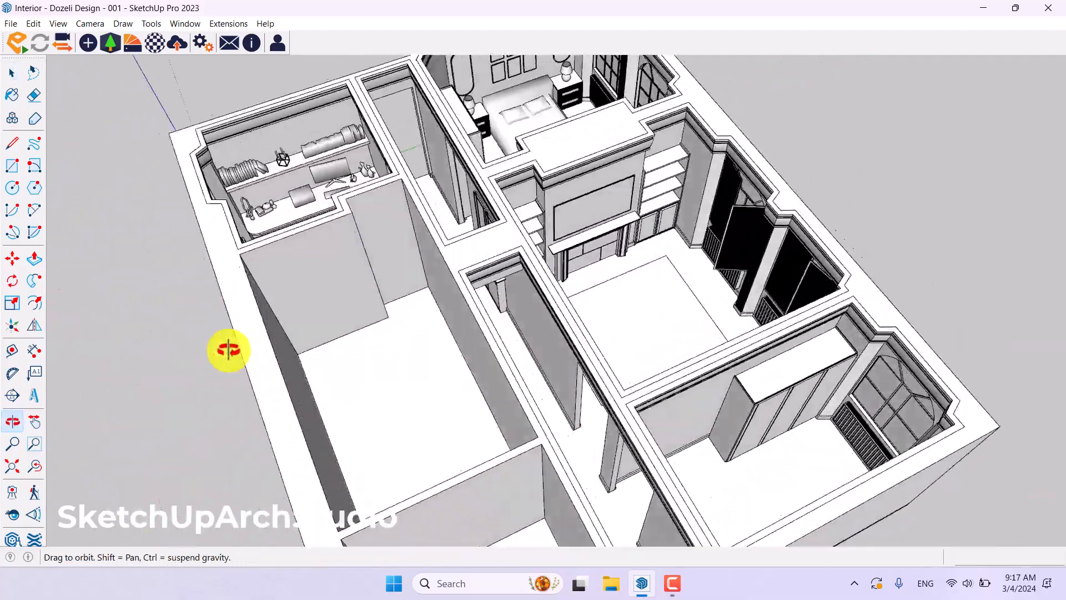
drag(228, 350, 587, 232)
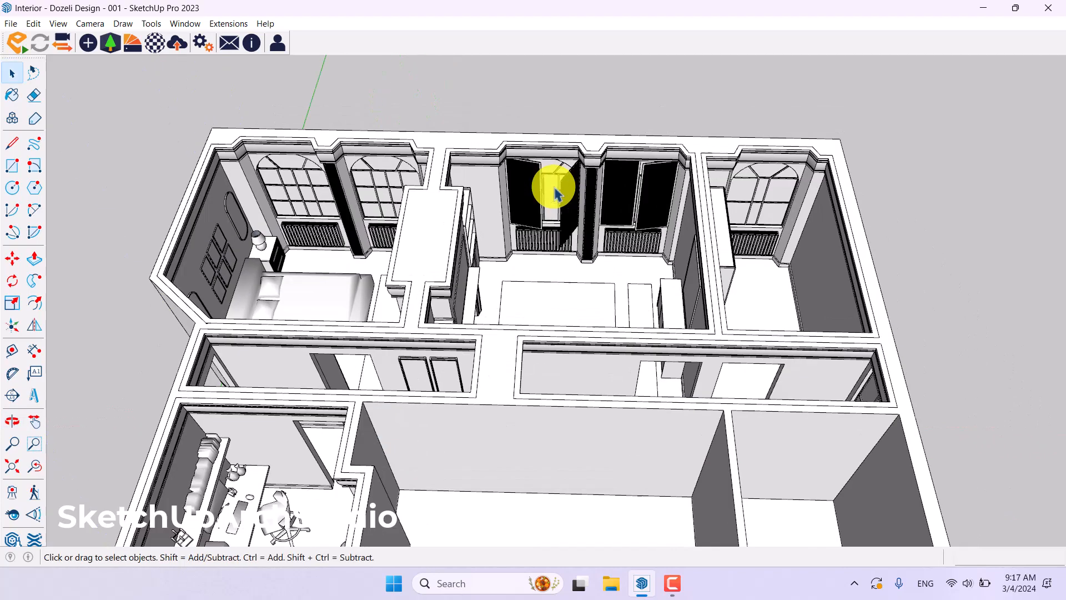
click(11, 421)
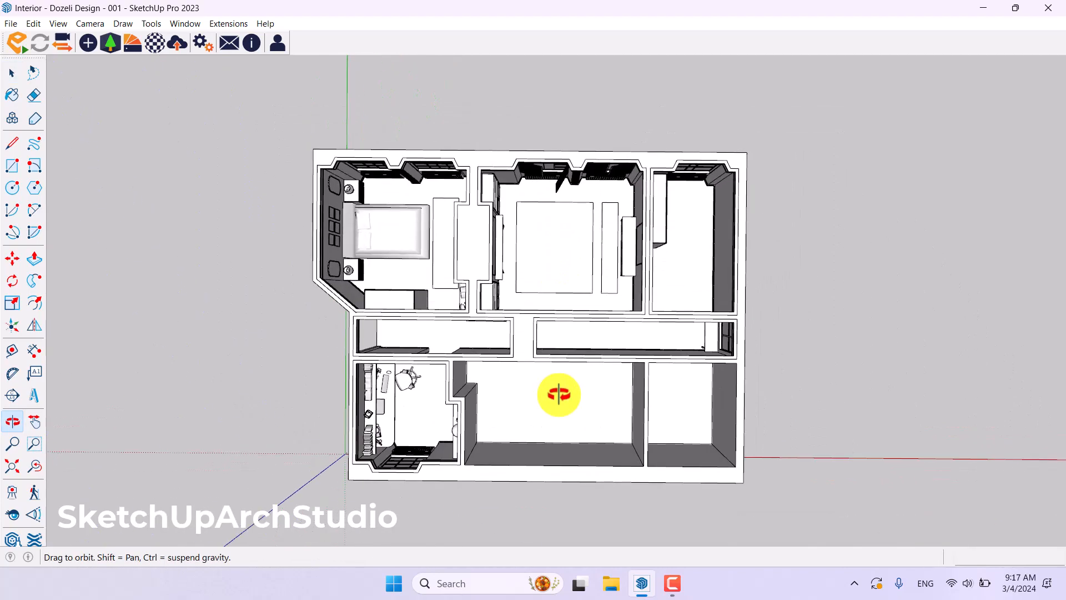
click(11, 72)
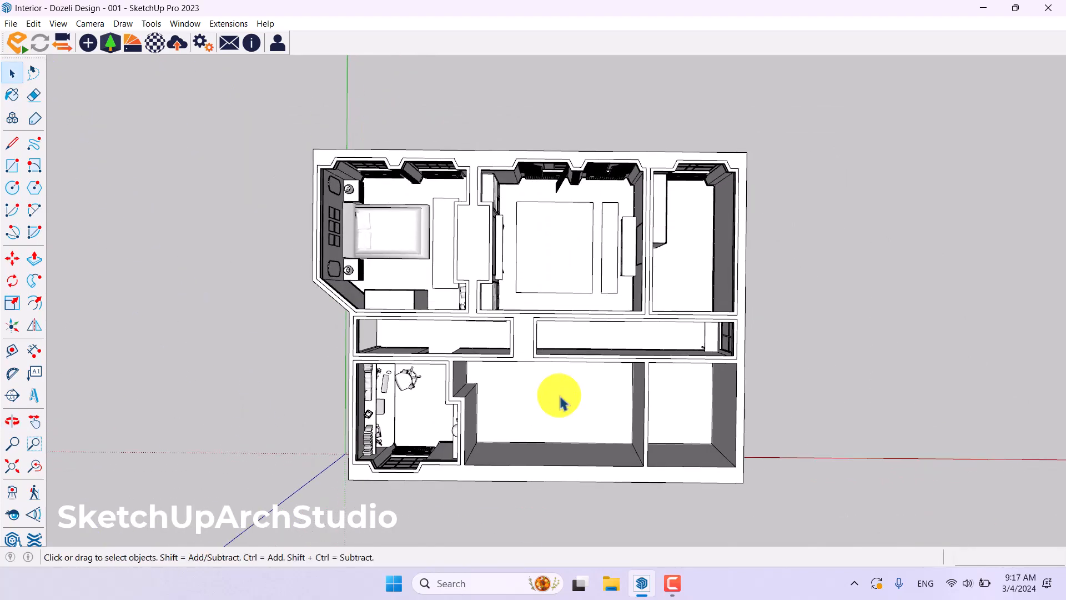
drag(559, 401, 360, 176)
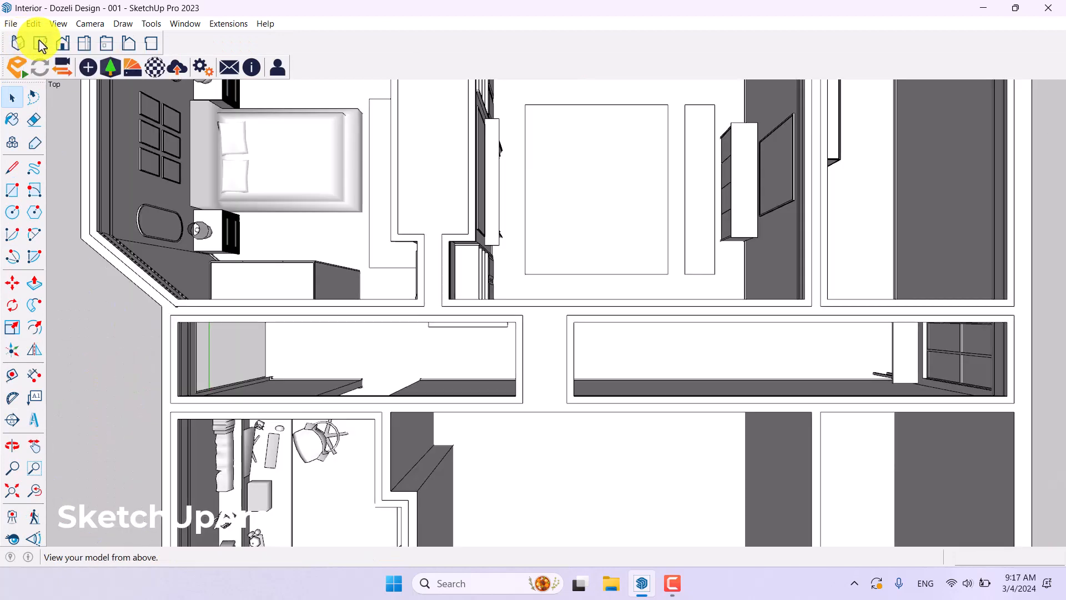
Switch to Top view, zoom out to fit the plan, and enable Parallel Projection
click(40, 43)
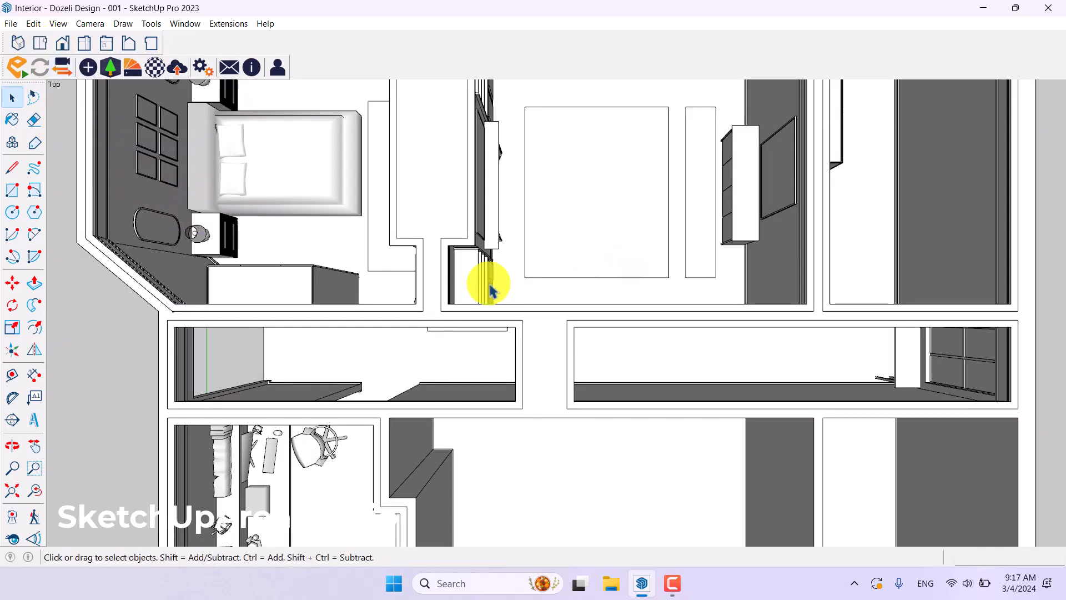
scroll(down, 3)
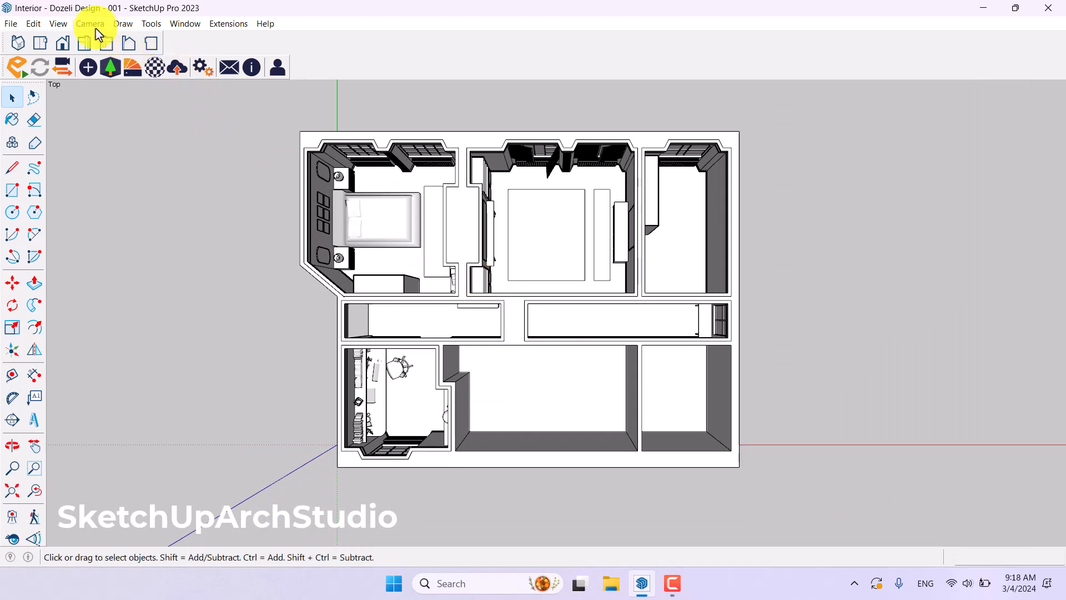
click(90, 24)
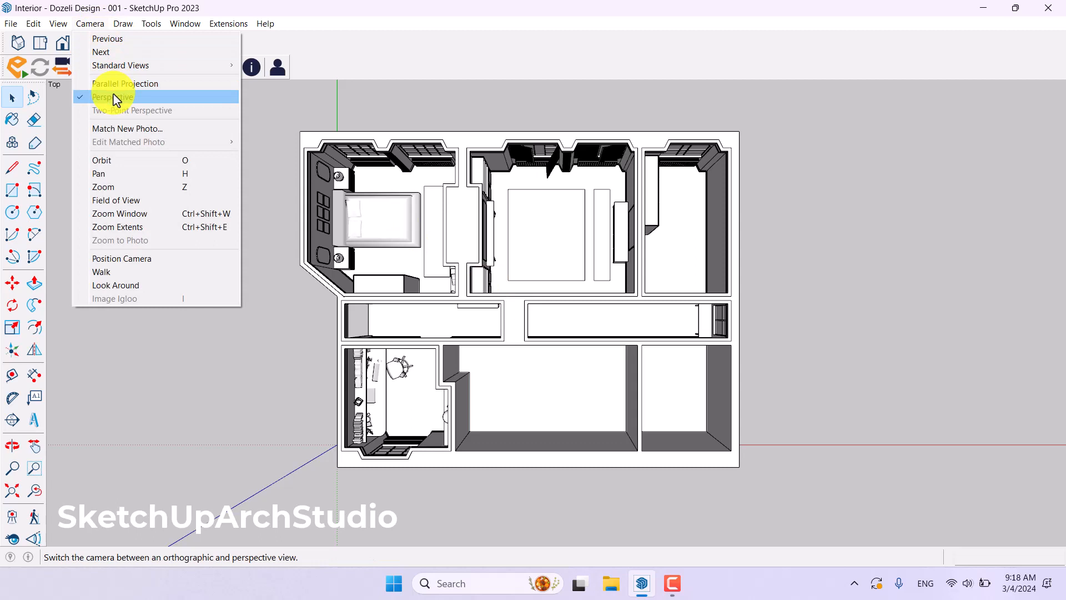
click(125, 83)
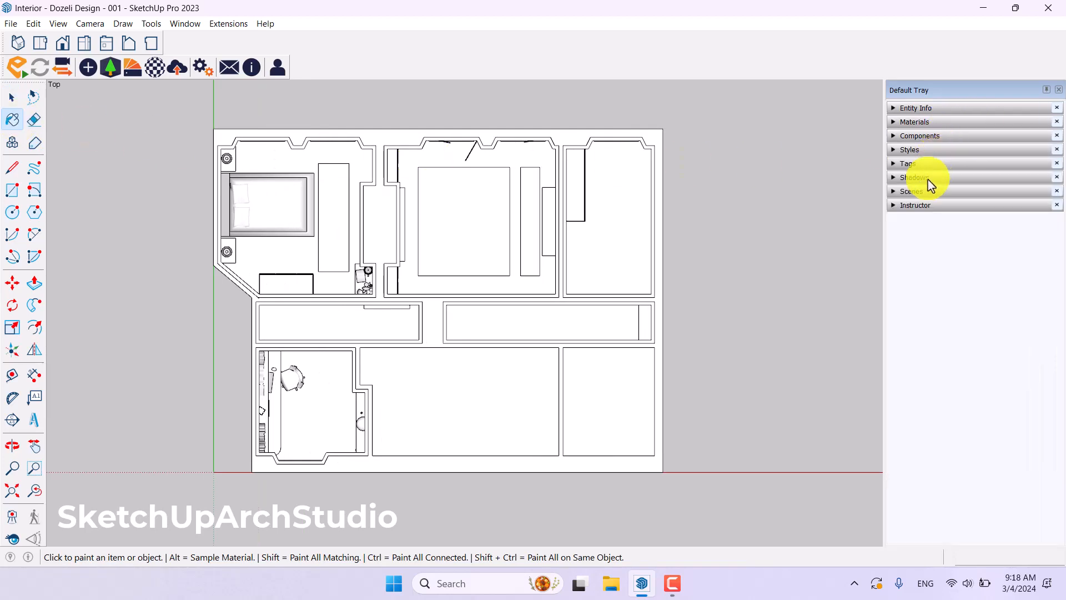
Add 'Scene 1' in the Scenes panel from the flat top view
click(911, 191)
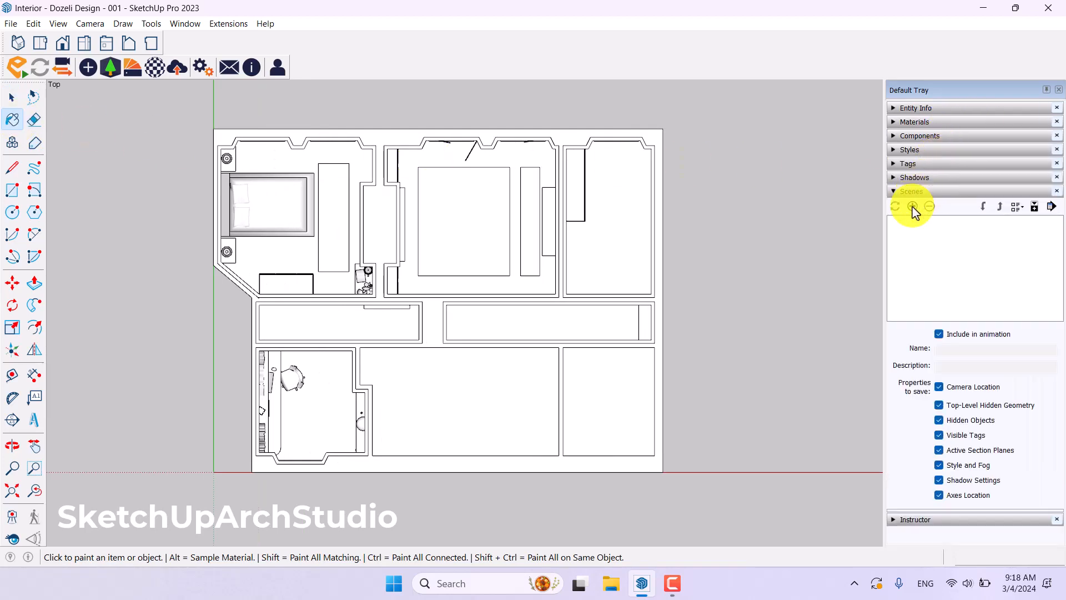
mouse_move(913, 206)
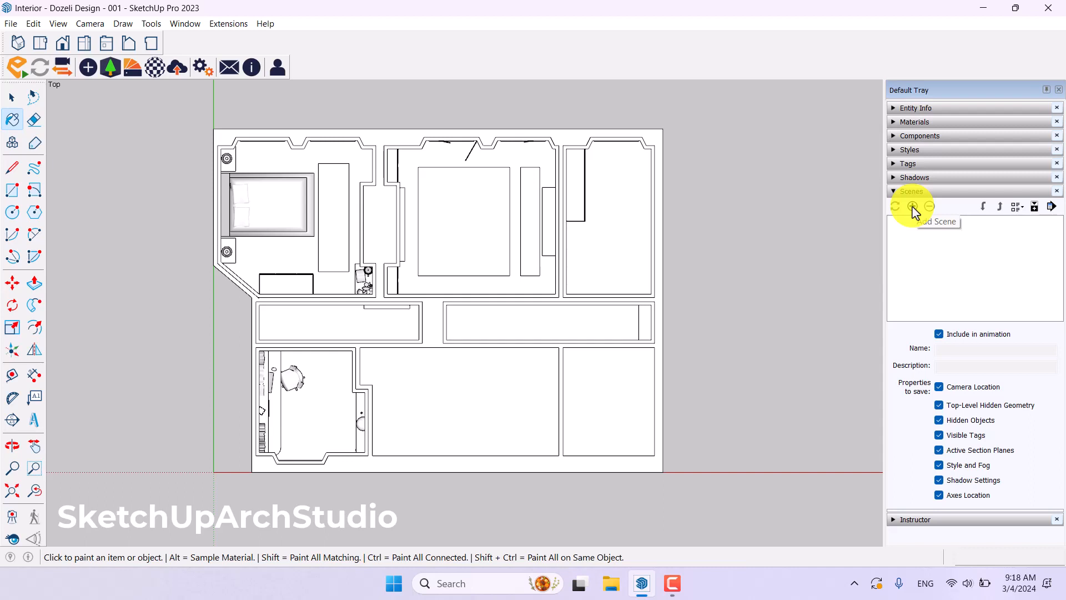
click(912, 206)
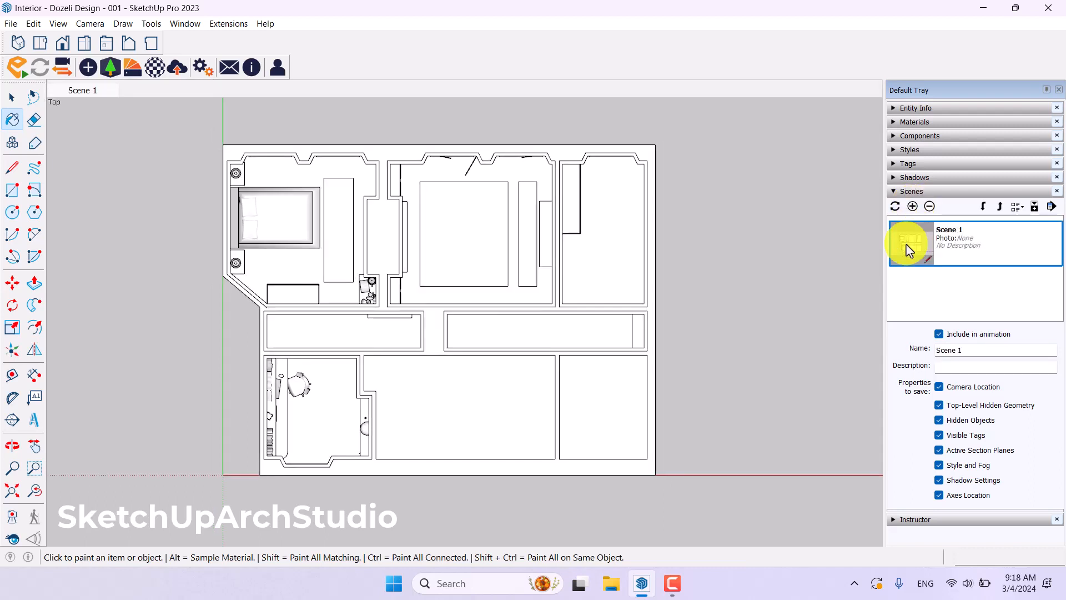
mouse_move(911, 243)
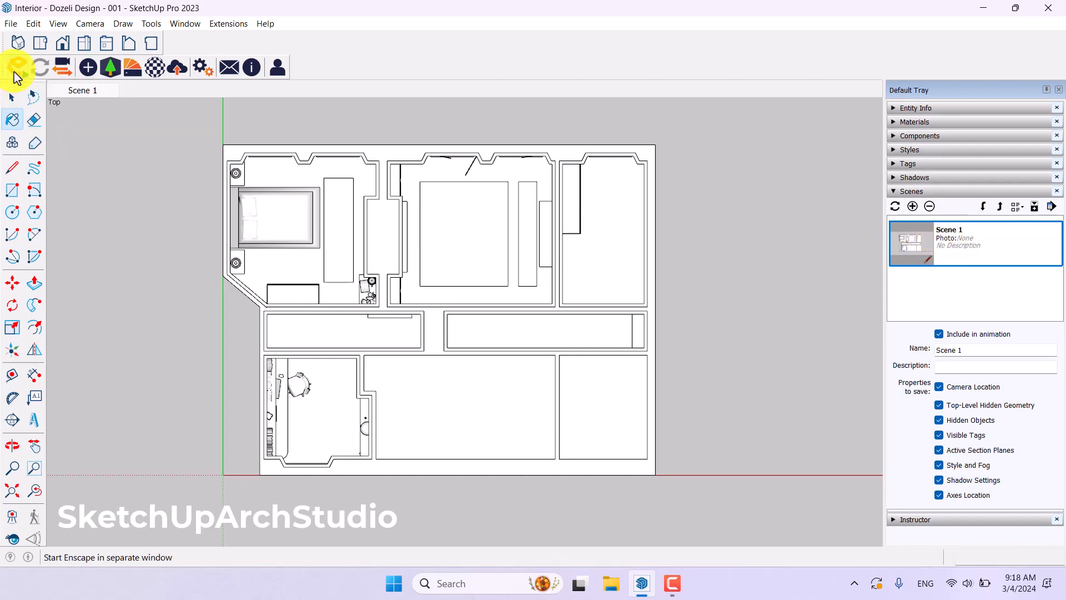
Launch Enscape and maximize its render window to full screen
click(16, 67)
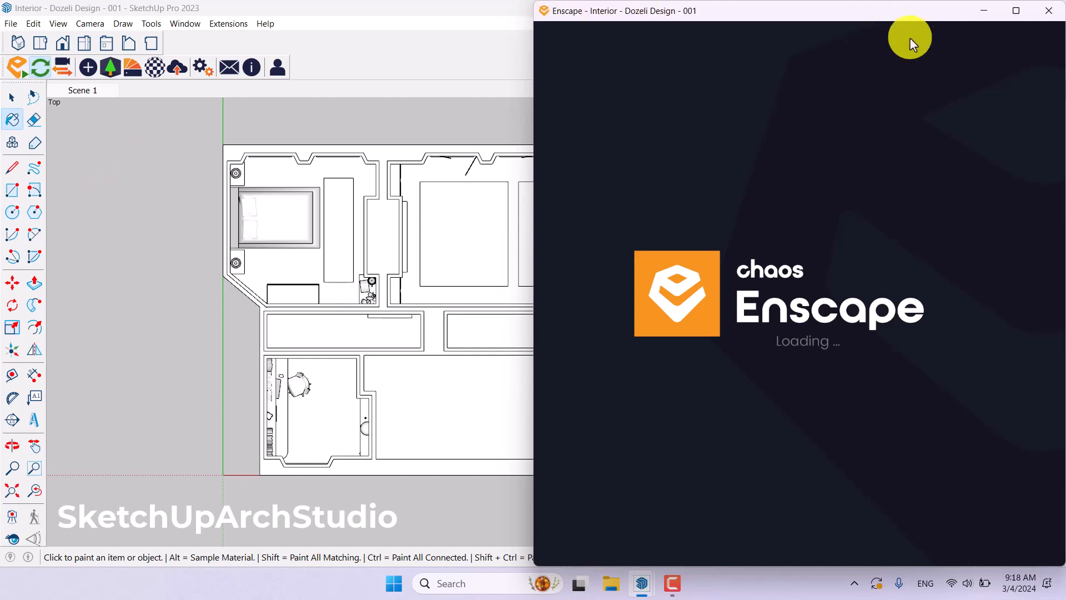
click(1016, 11)
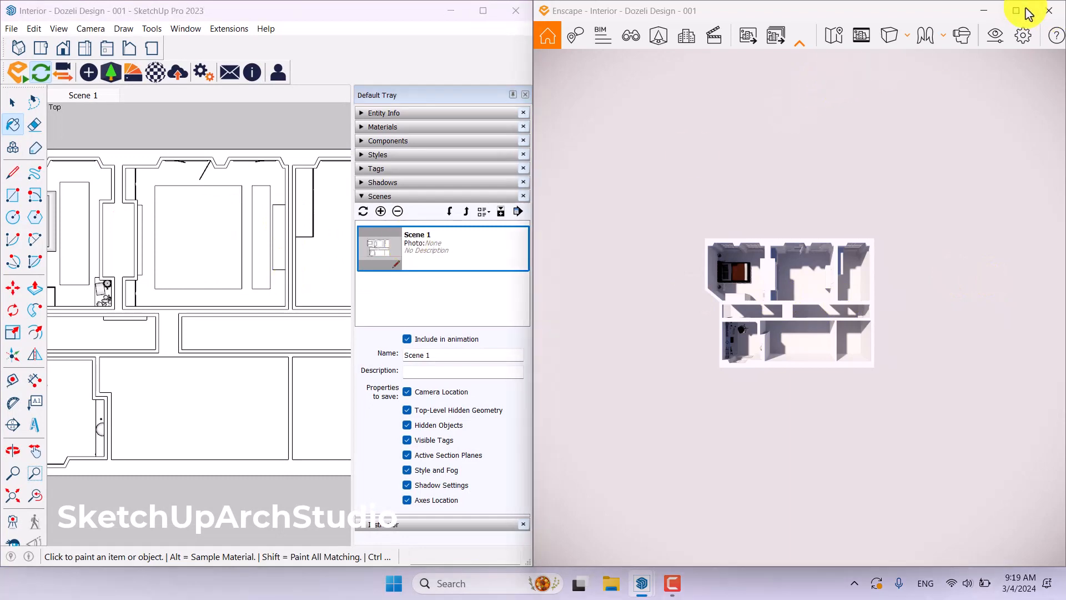
click(1015, 10)
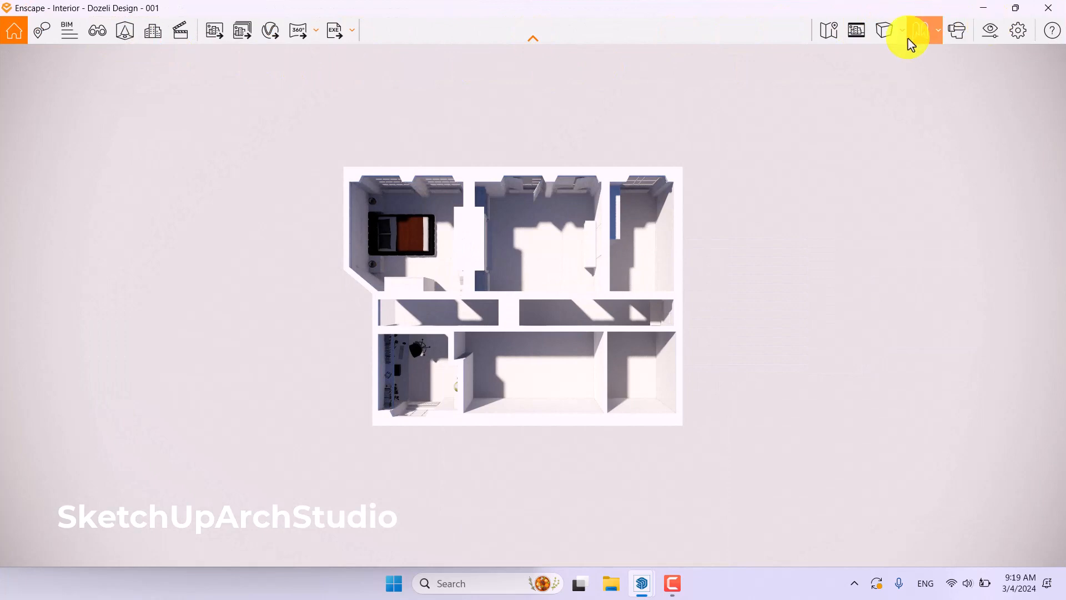
mouse_move(887, 30)
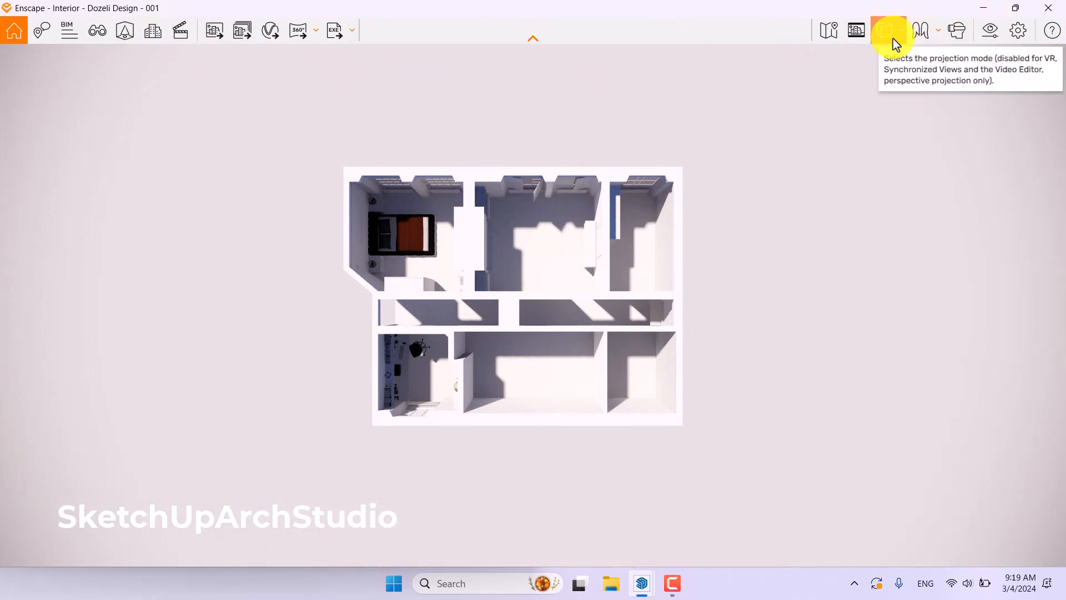
Change Enscape's projection mode from perspective to Orthographic
click(887, 30)
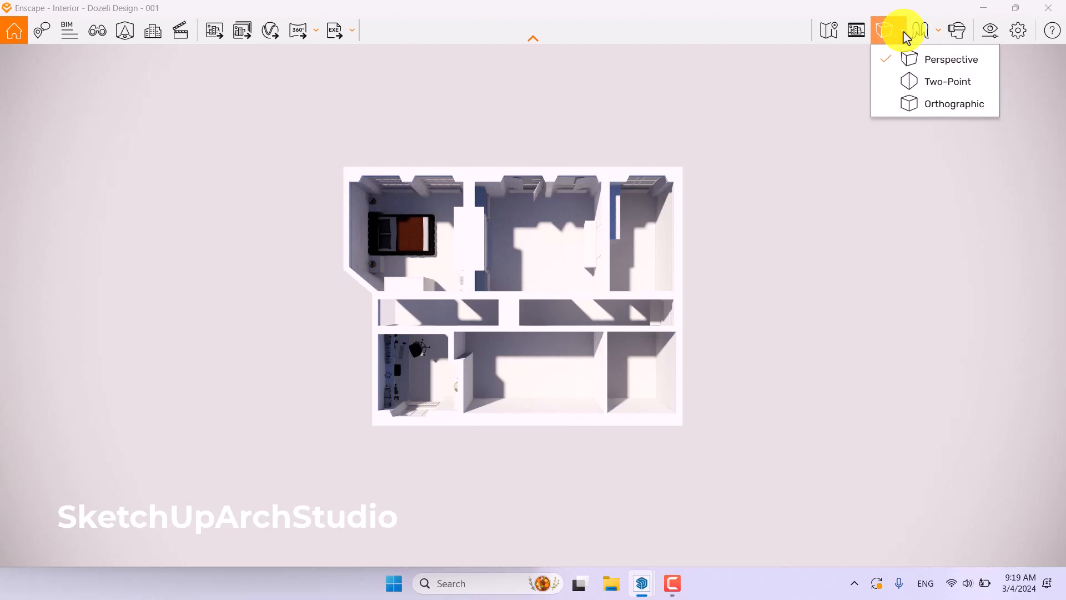
click(954, 104)
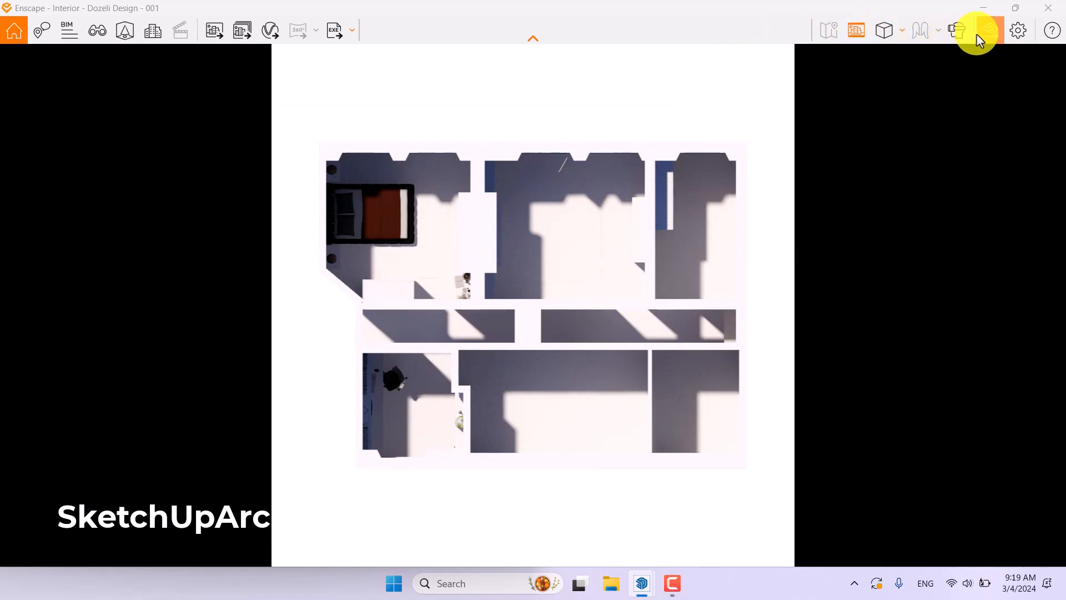
Close the Visual Settings window to reveal the larger orthographic plan
click(1018, 30)
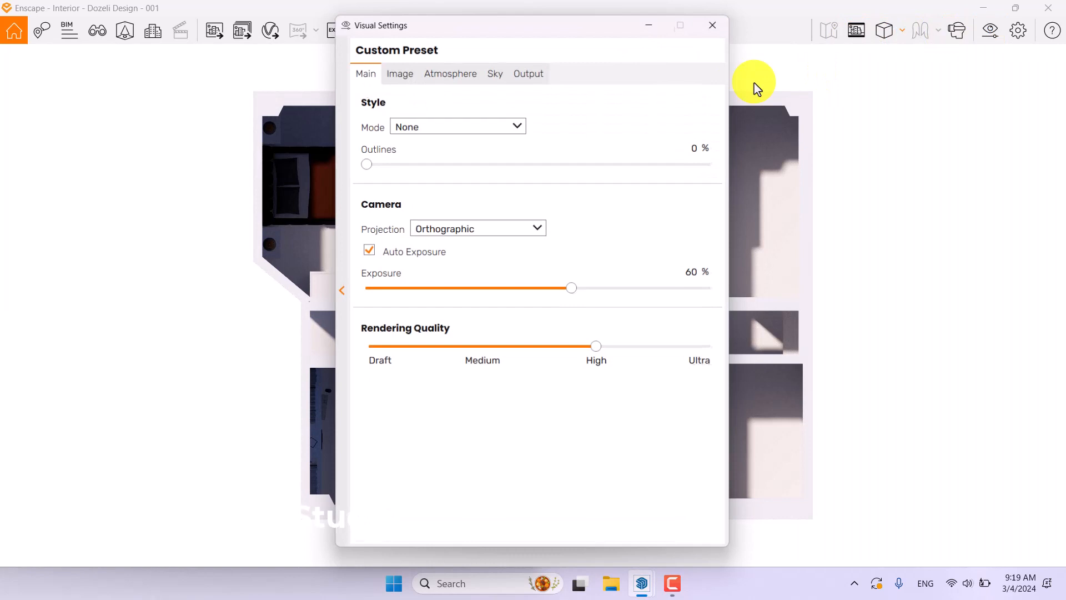
click(529, 70)
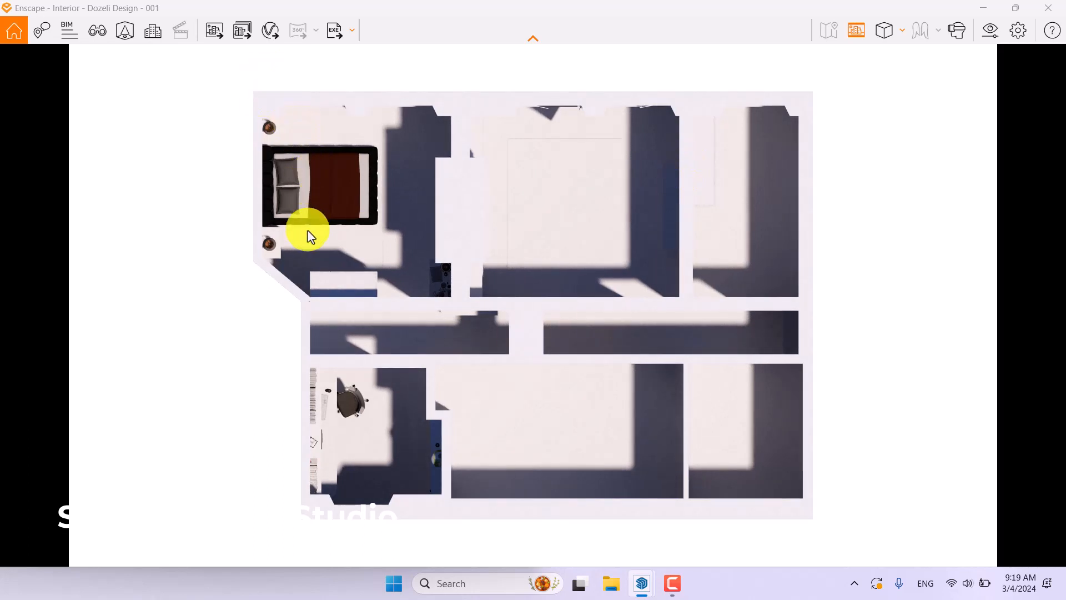
mouse_move(367, 408)
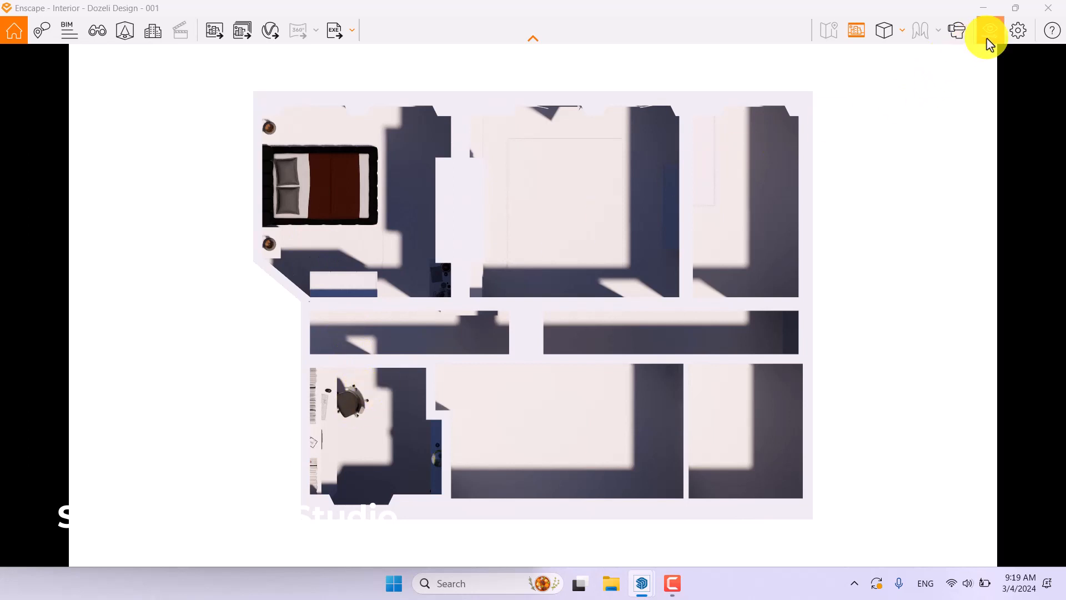
Set Visual Settings style to Polystyrol and move the window to the left
click(990, 30)
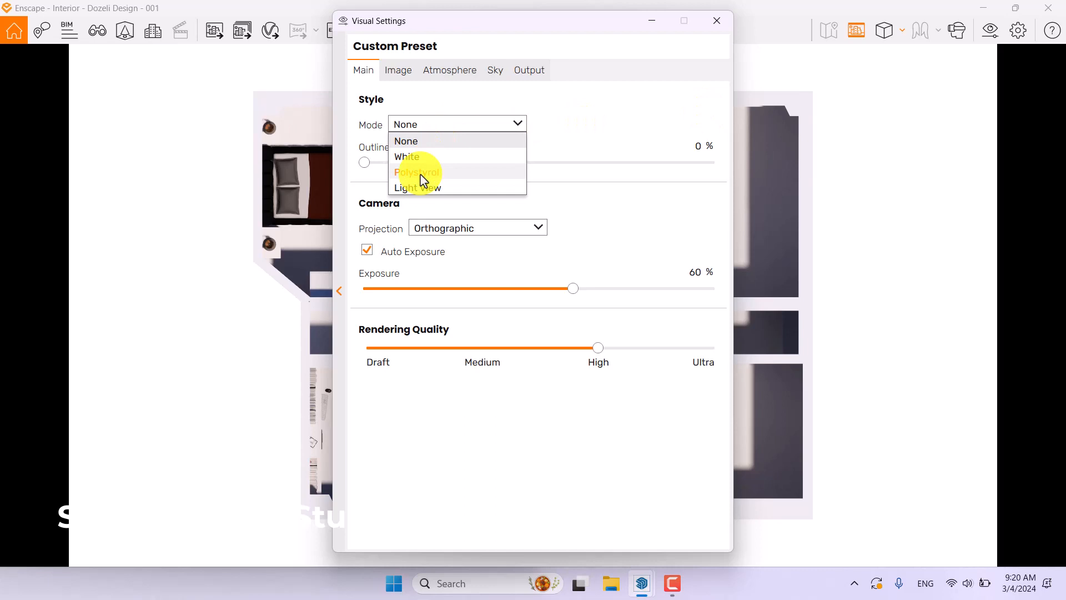
click(416, 171)
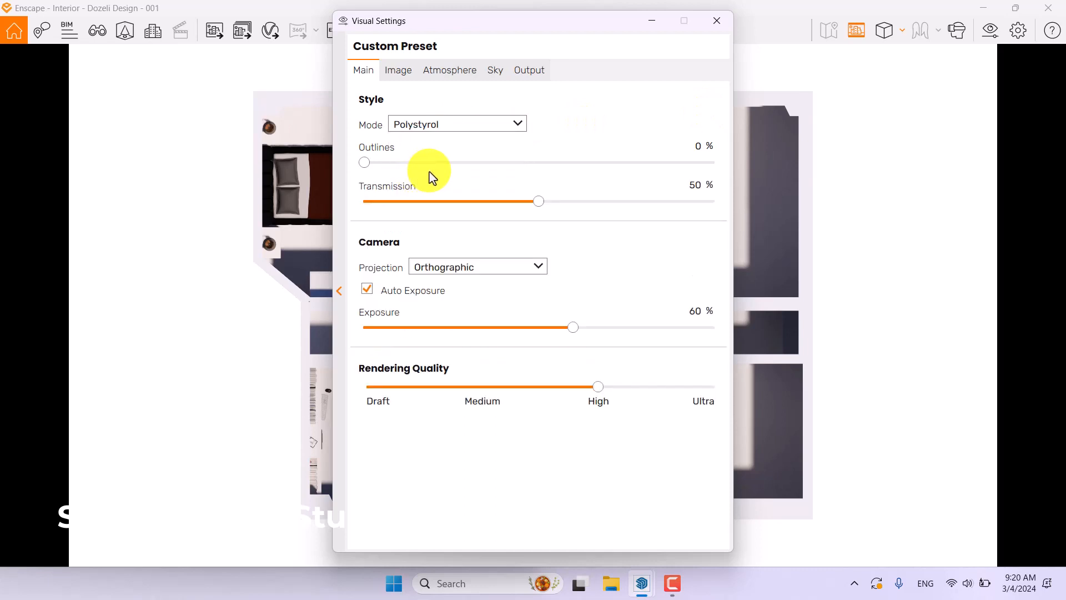
drag(536, 21, 185, 44)
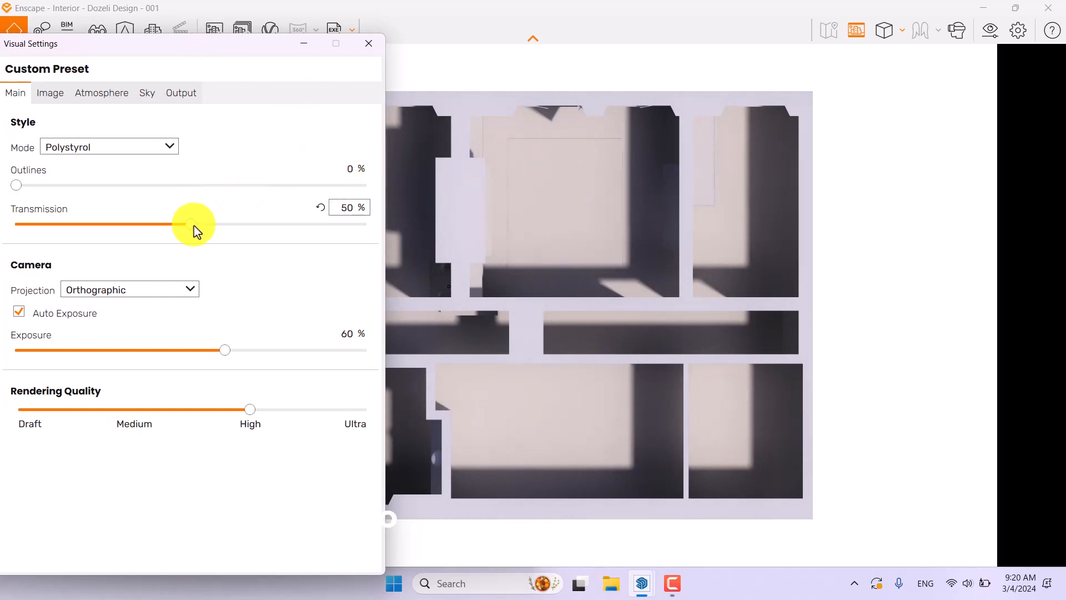
mouse_move(194, 224)
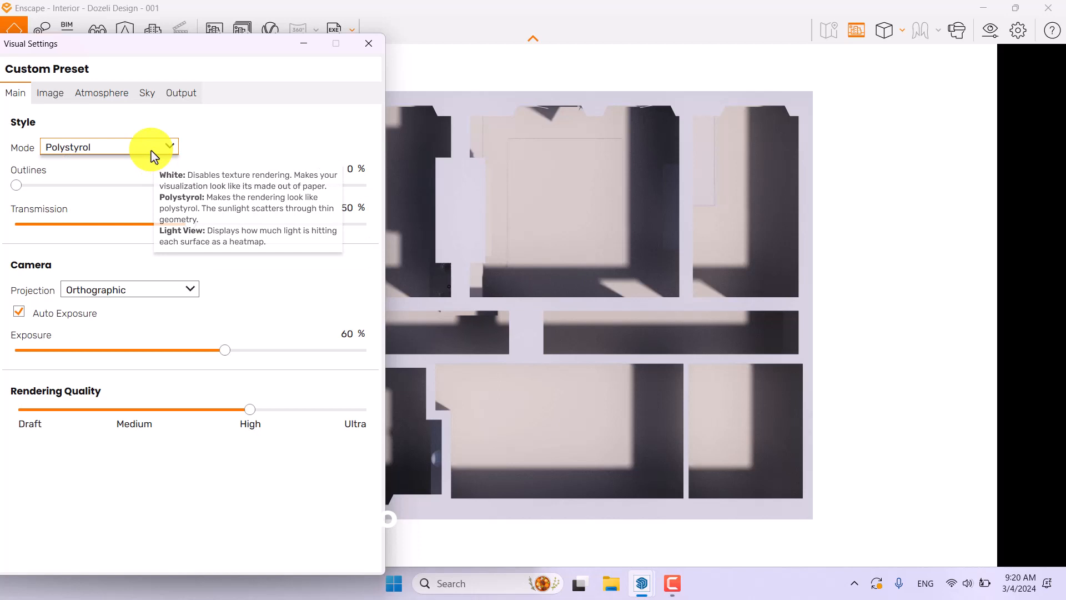
Set style to White, outlines to 60%, Auto Exposure off, and close settings
click(109, 146)
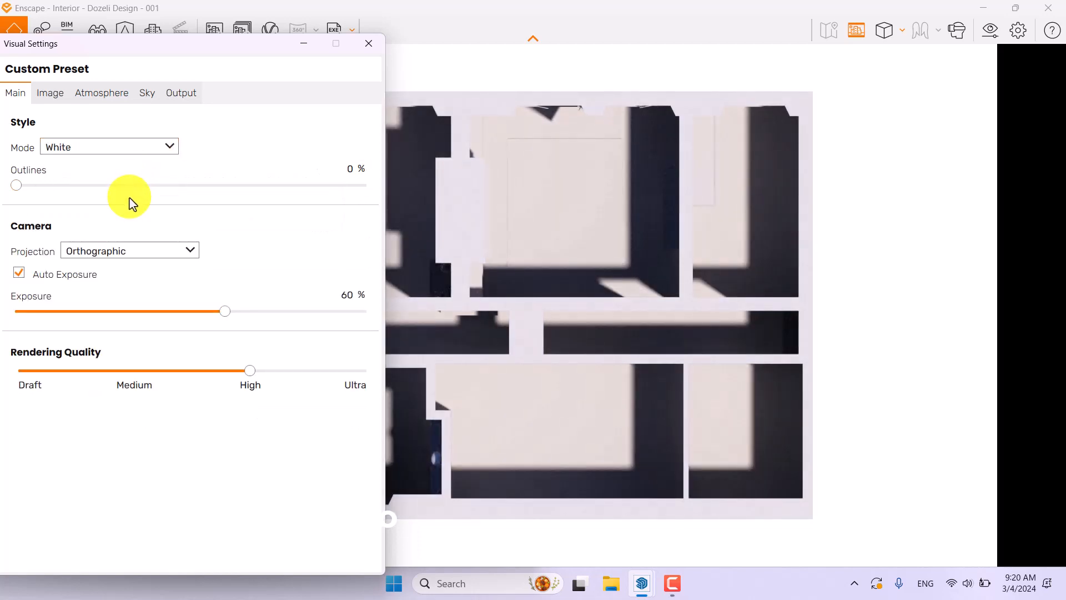
drag(17, 184, 135, 184)
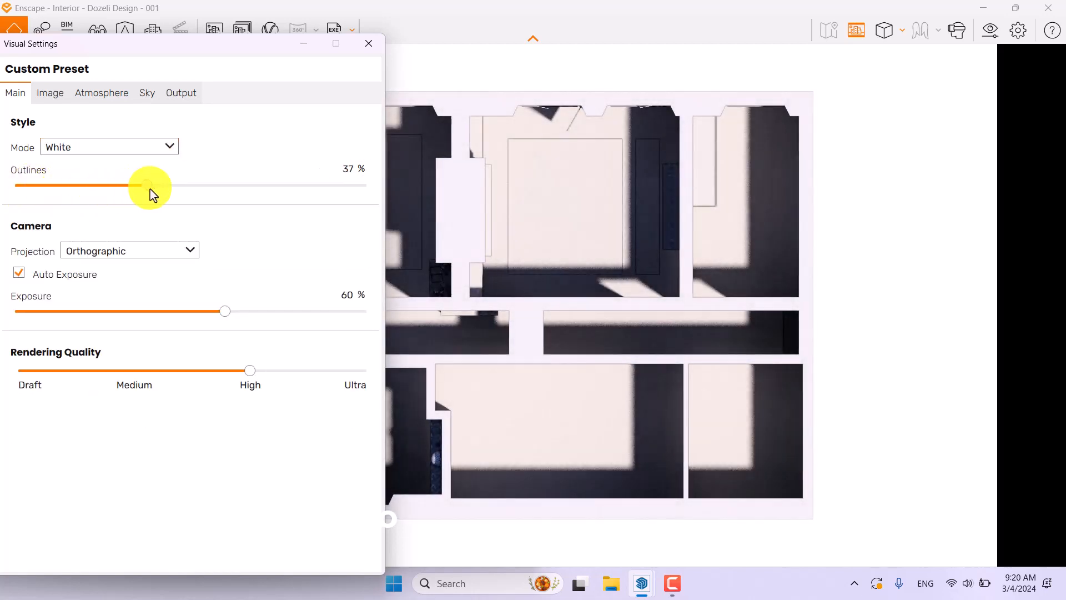
drag(129, 185, 189, 185)
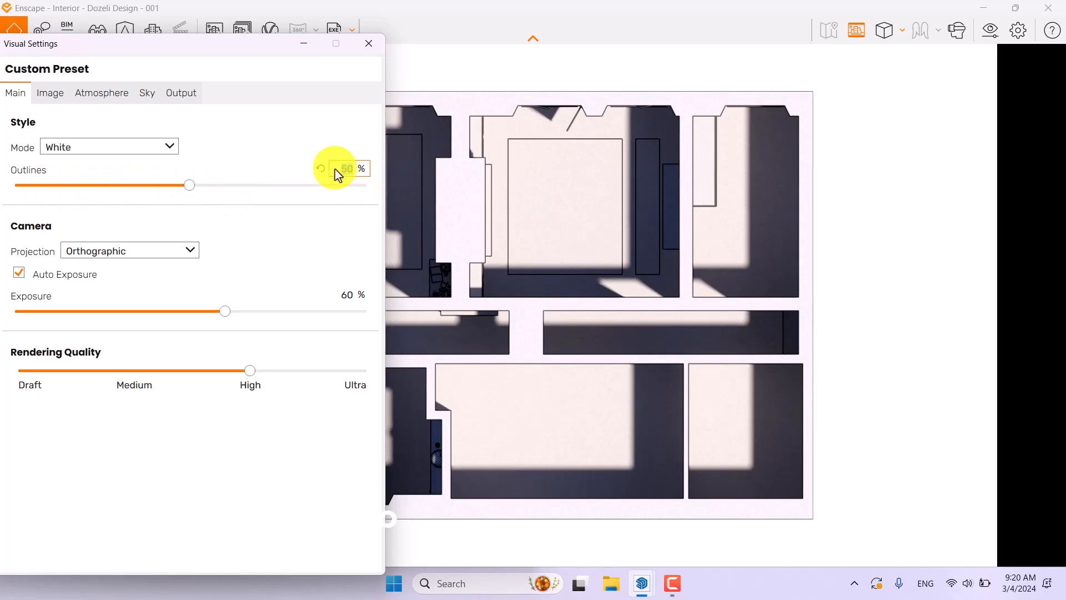
drag(189, 184, 225, 184)
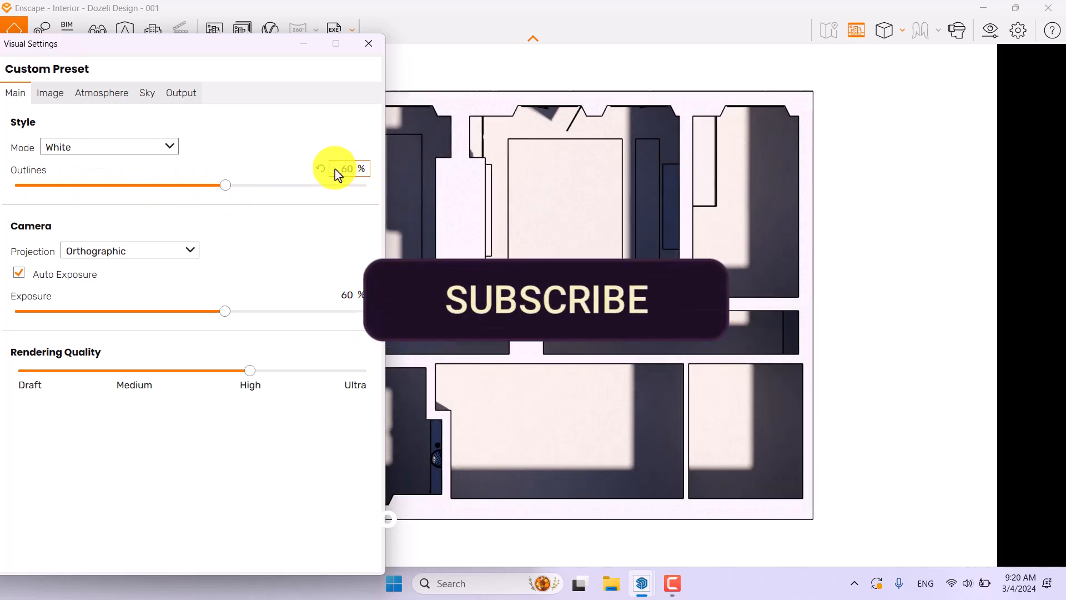
click(19, 273)
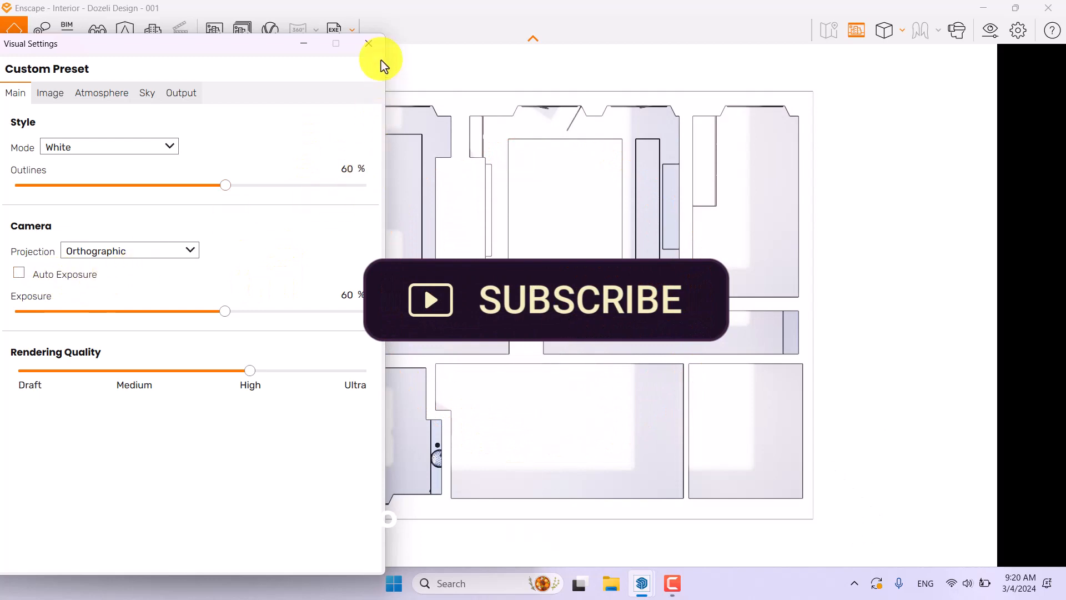
click(368, 44)
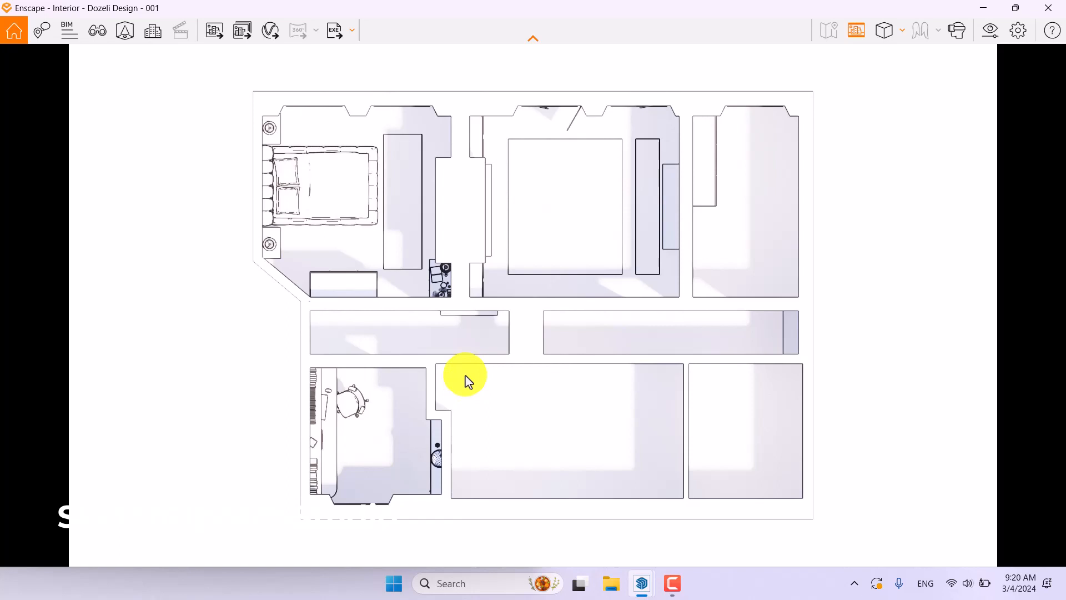
mouse_move(723, 190)
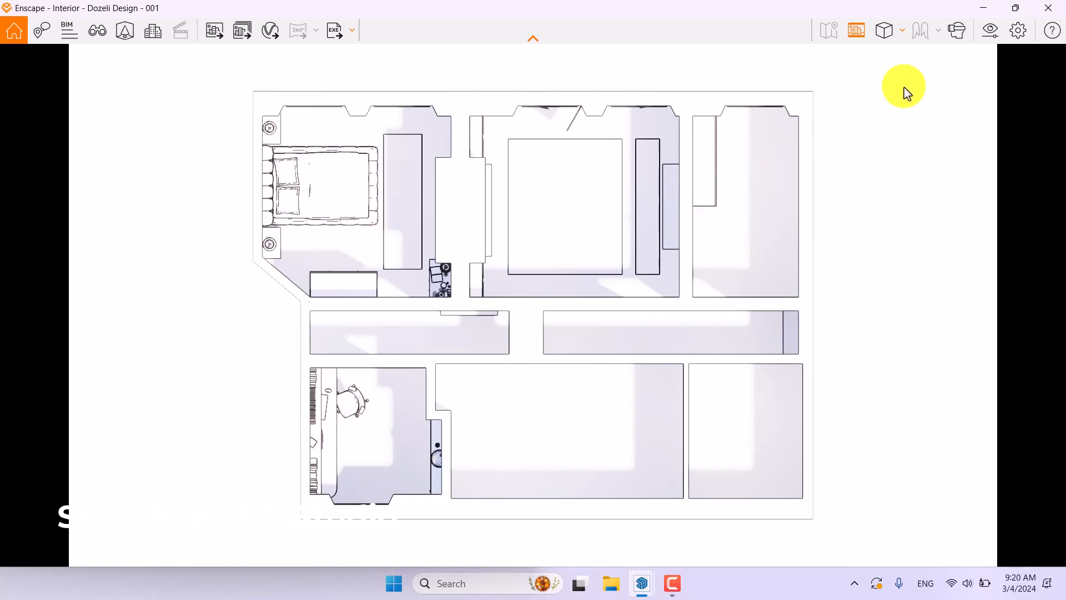
In Visual Settings' Image tab, set Color Temperature to 7,000 K
click(990, 30)
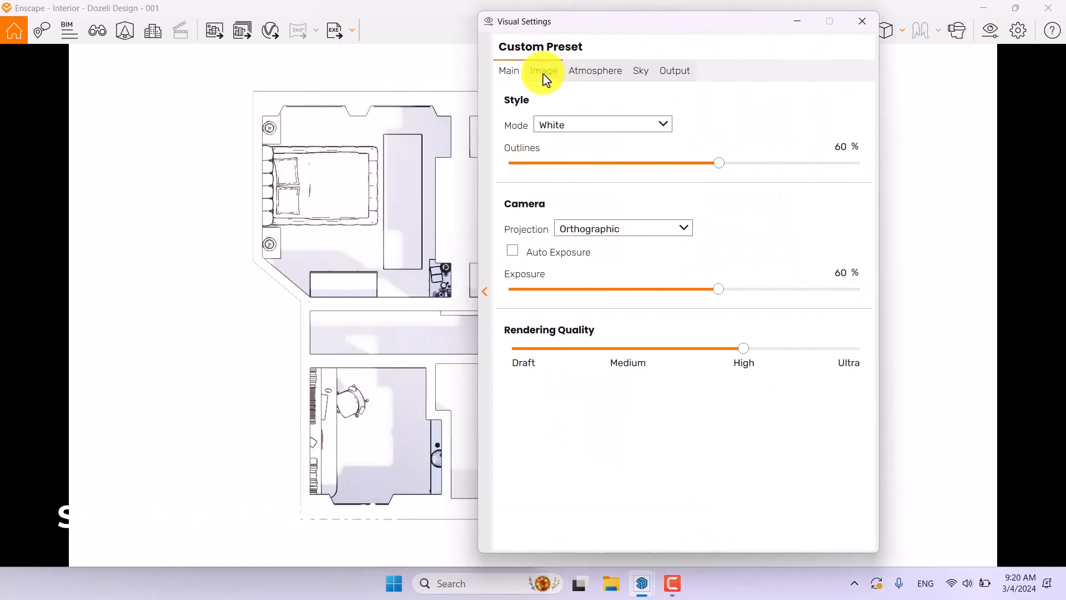
click(543, 70)
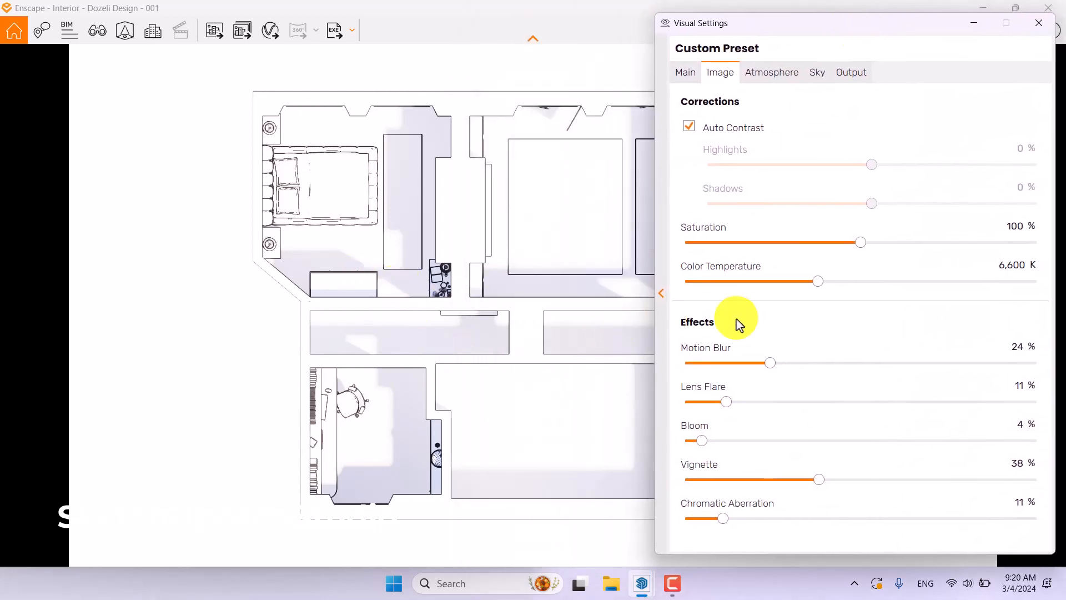
mouse_move(815, 285)
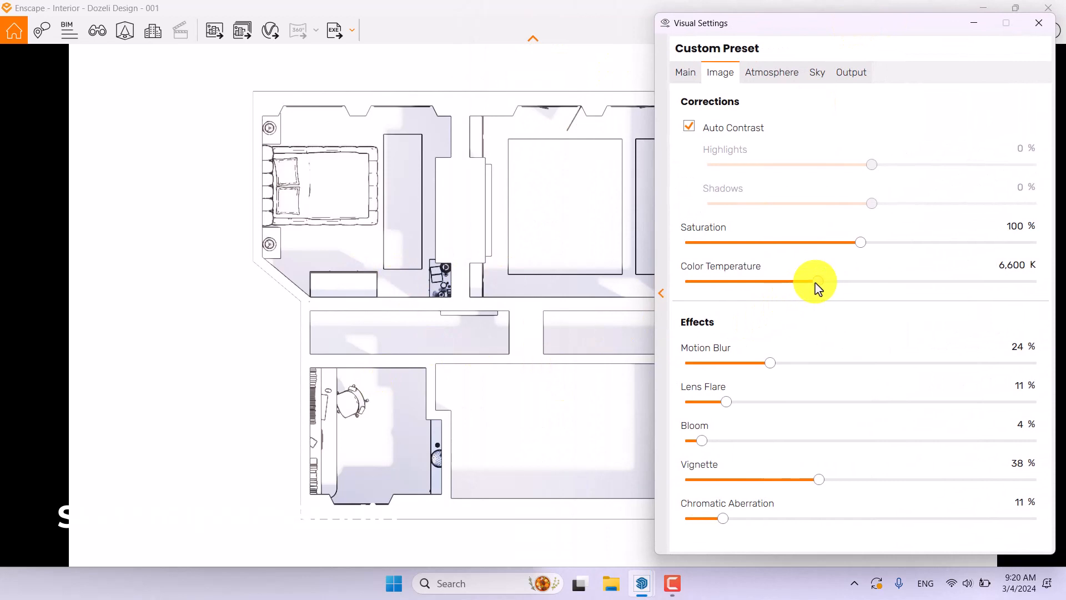
drag(816, 281, 761, 281)
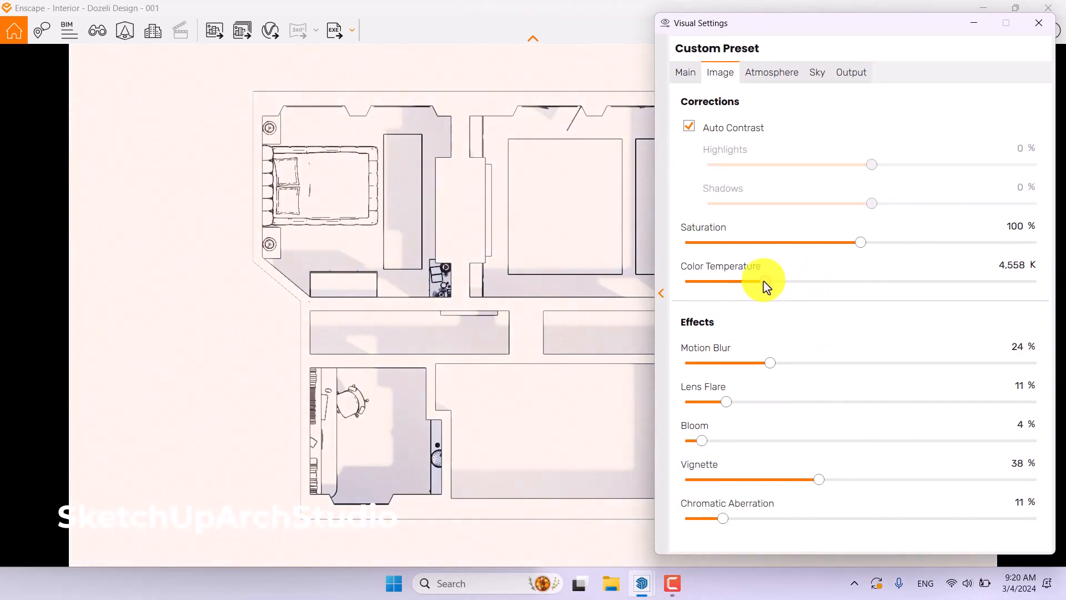
drag(764, 282, 859, 281)
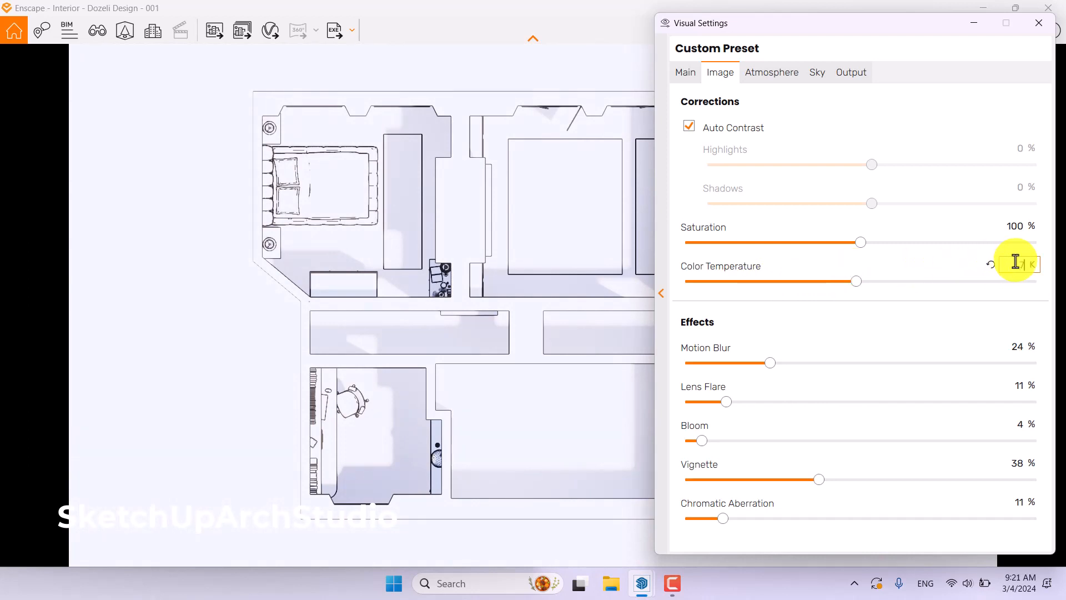
drag(855, 281, 827, 281)
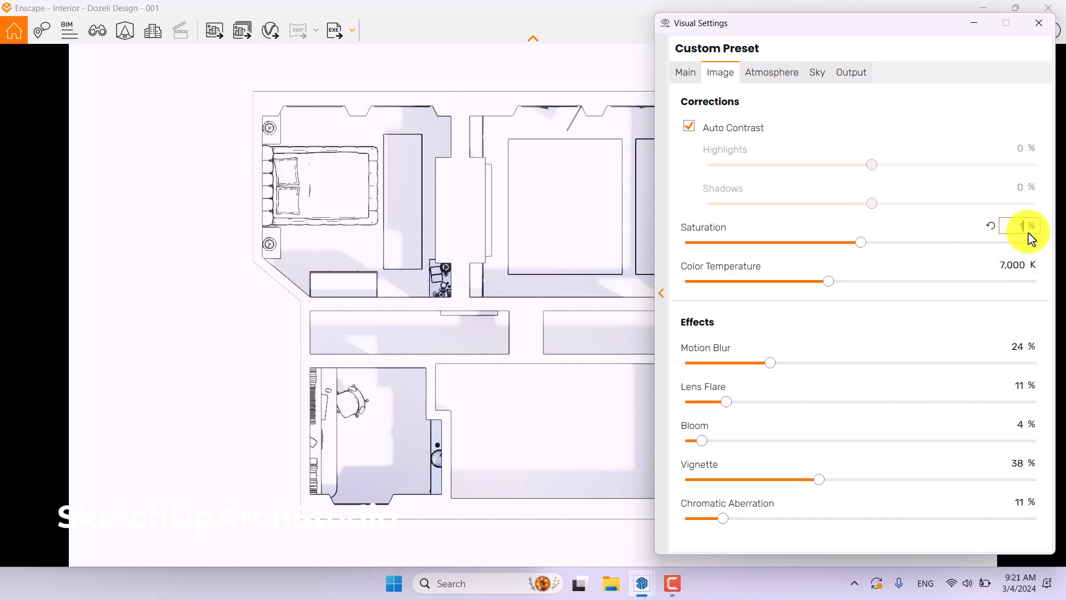
click(772, 72)
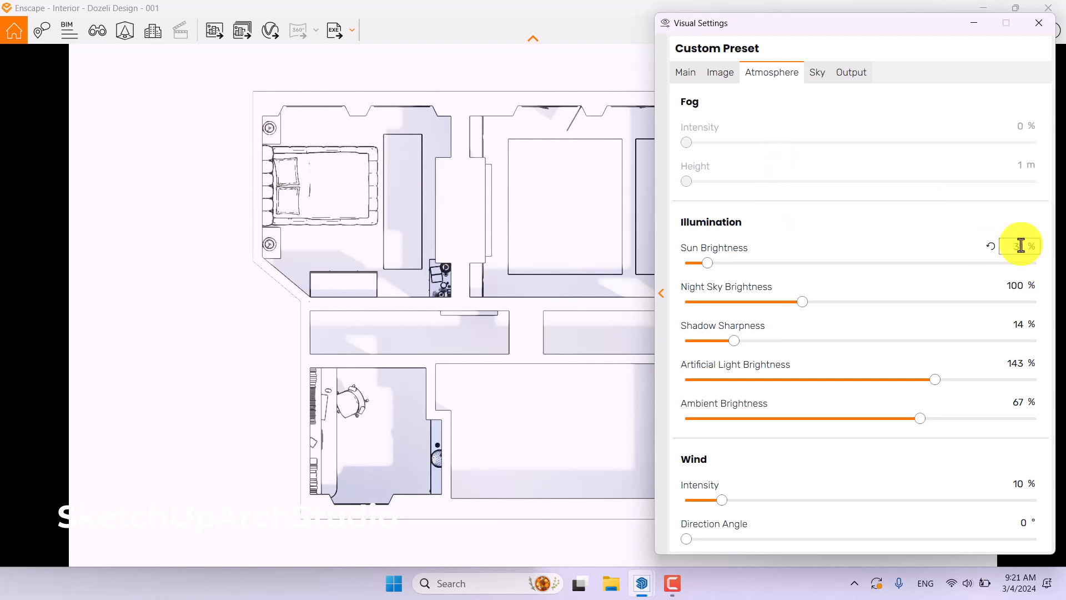
Set sun brightness to 20% and shadow sharpness to 0%, then show Sky settings
drag(709, 263, 687, 263)
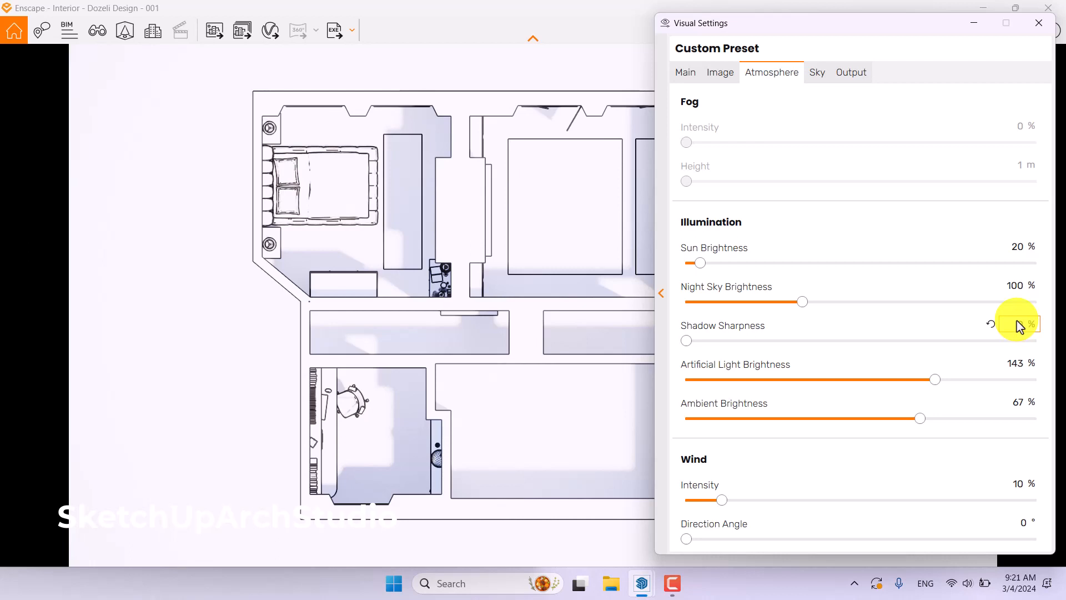
click(1019, 324)
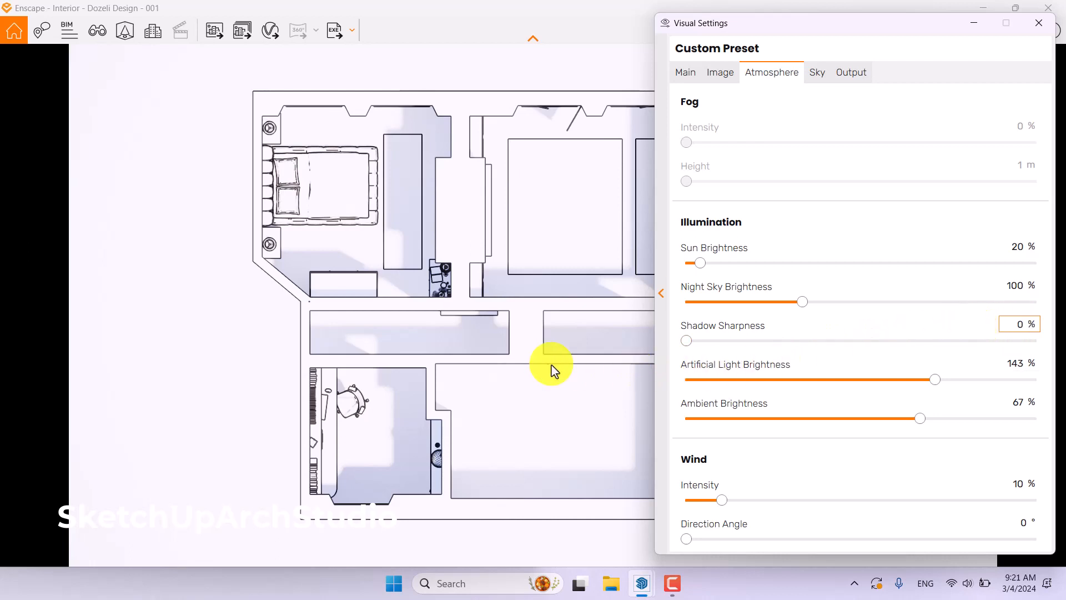
mouse_move(352, 197)
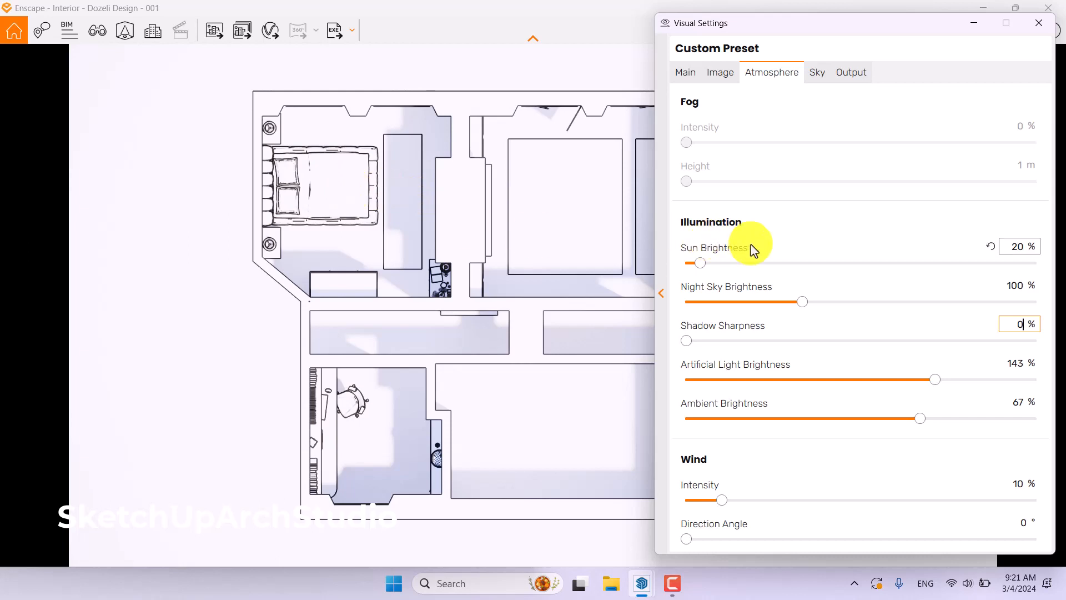
click(817, 73)
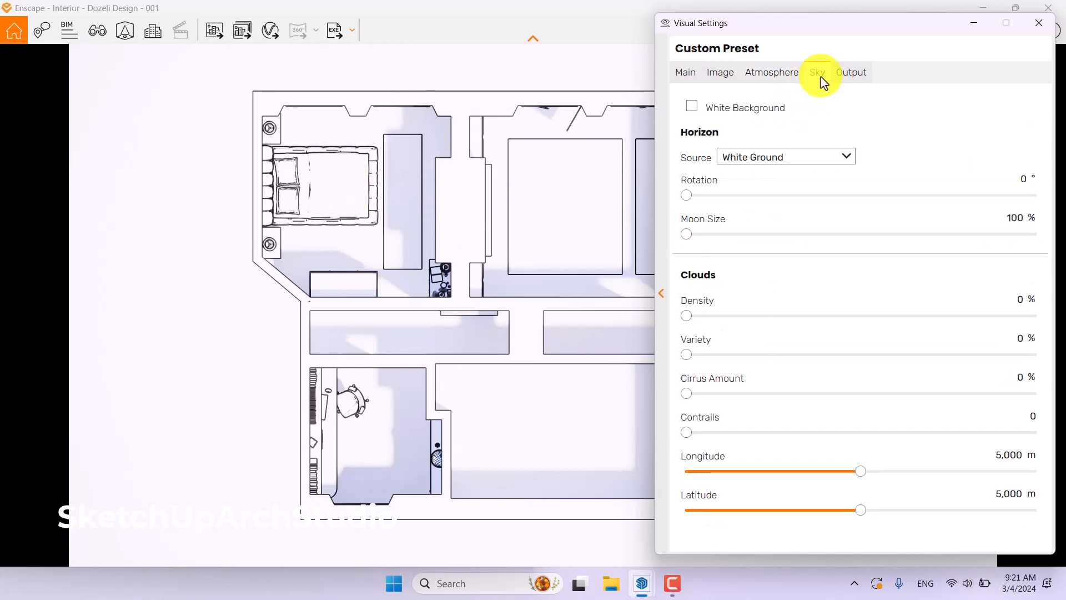
Set Enscape cloud density, variety and cirrus amount to 66%, then check the Output settings
click(816, 72)
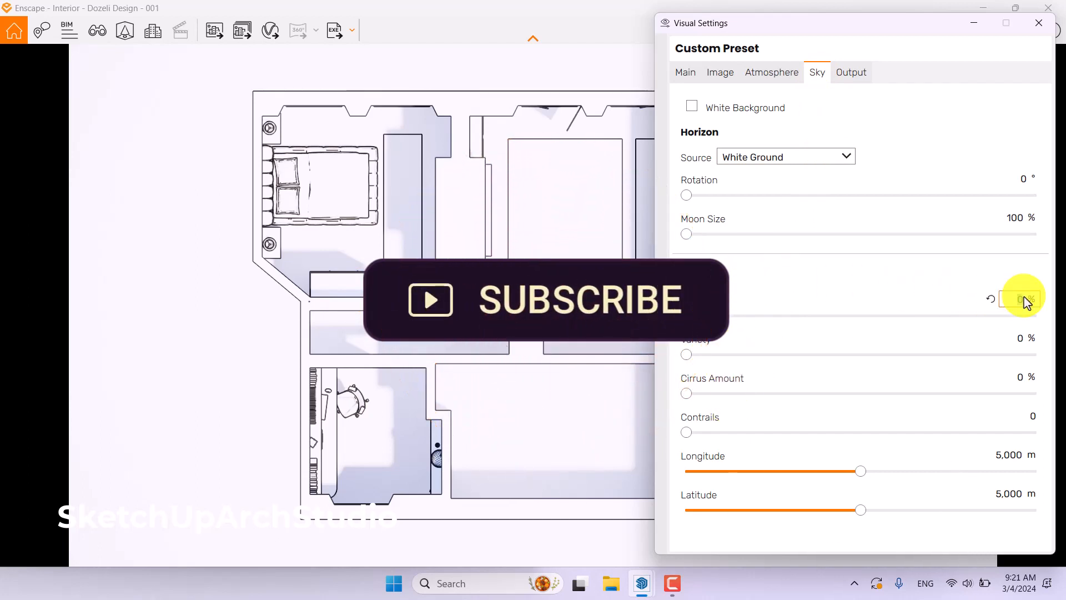
drag(686, 315, 916, 315)
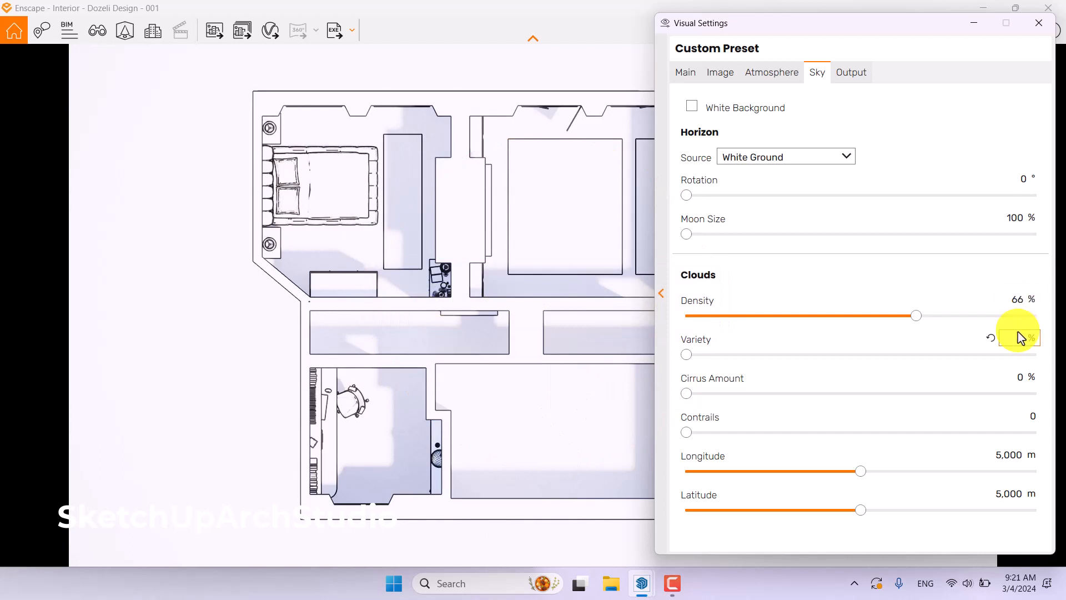
drag(687, 354, 915, 354)
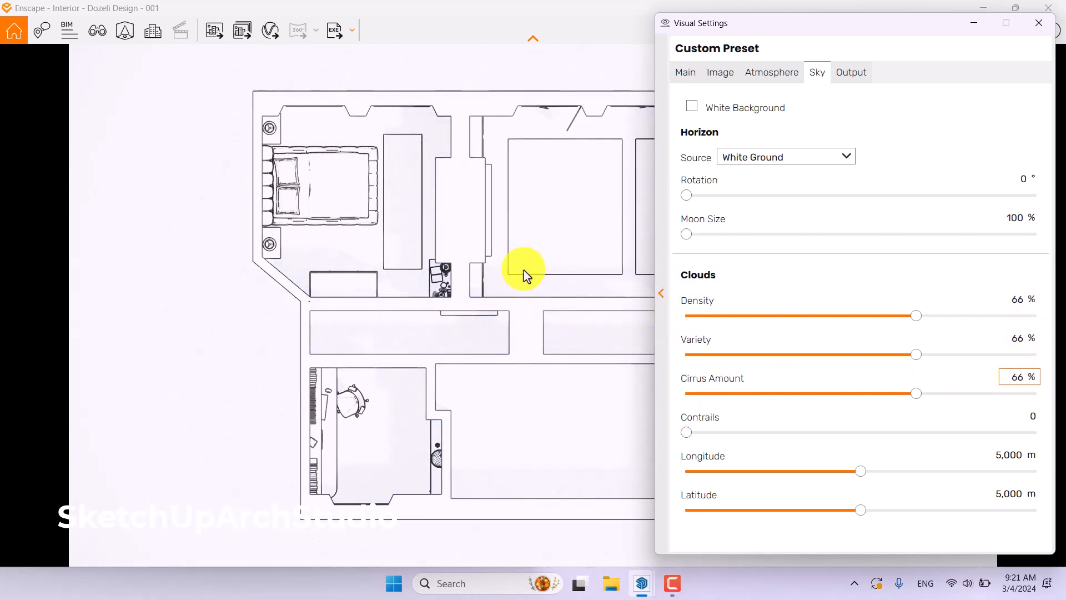
mouse_move(401, 422)
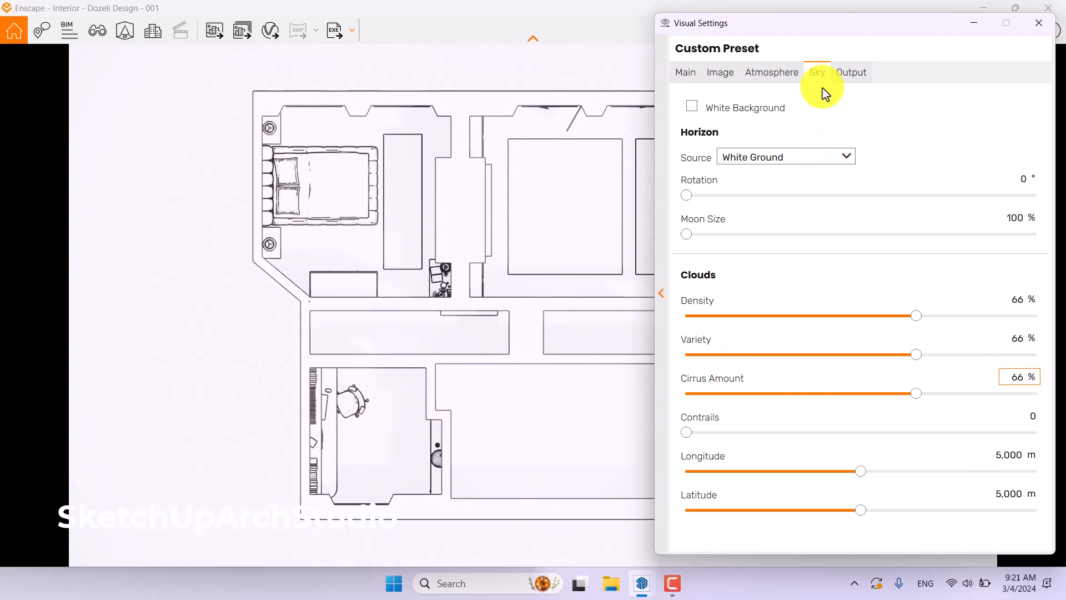
click(851, 72)
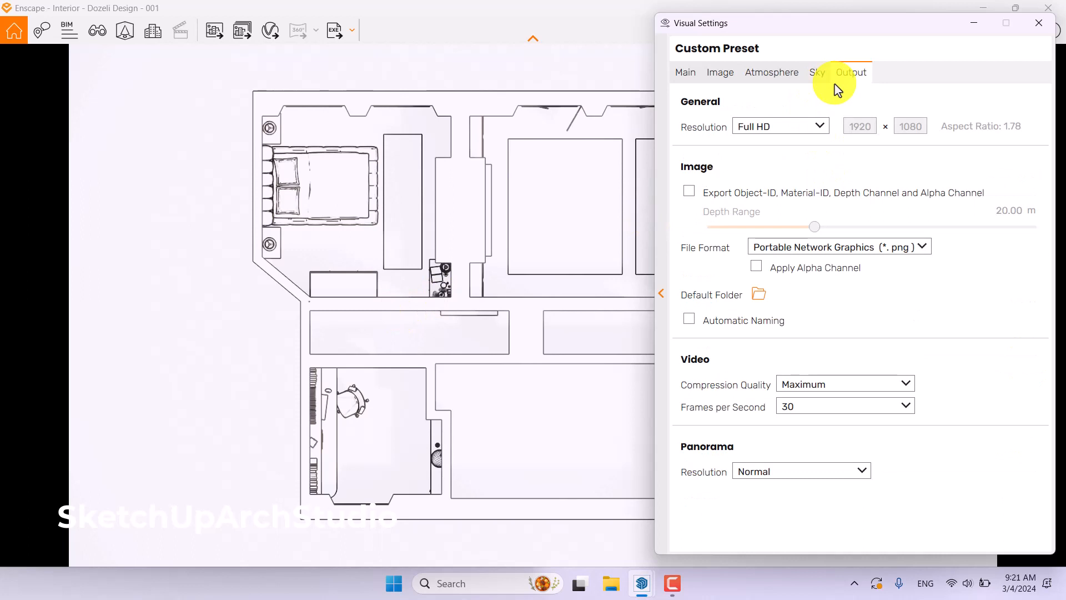
click(685, 72)
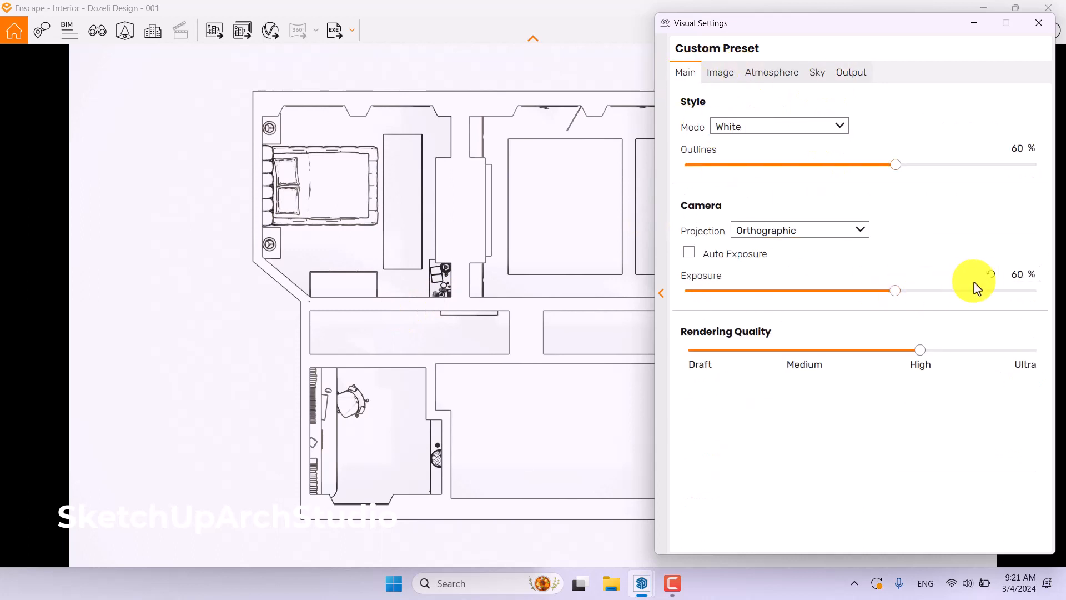
Set Enscape exposure to 62% and close the Visual Settings window
drag(894, 290, 861, 290)
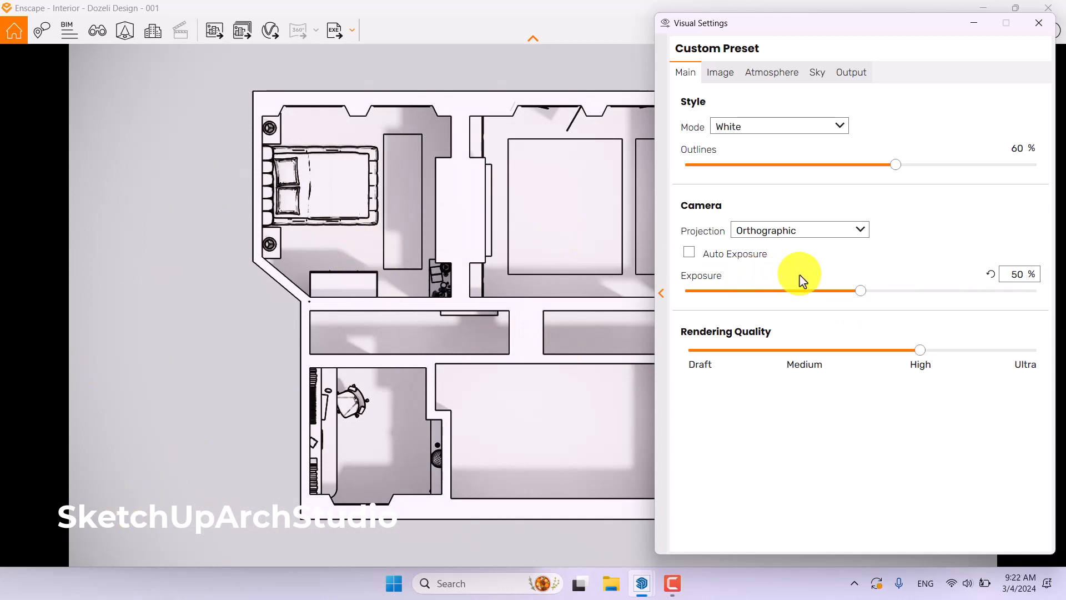
mouse_move(830, 275)
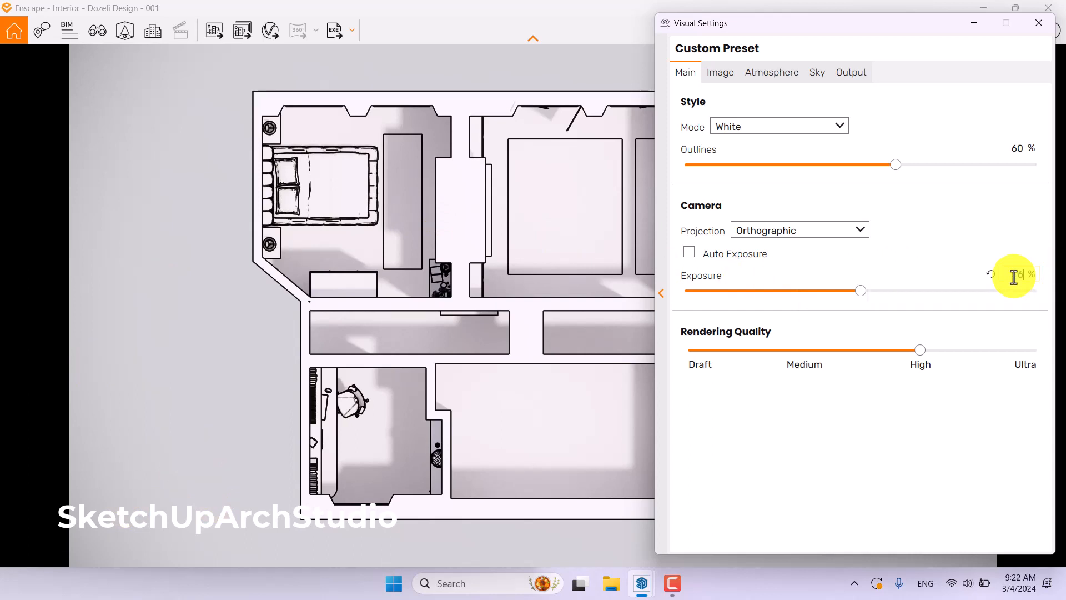
drag(860, 290, 902, 290)
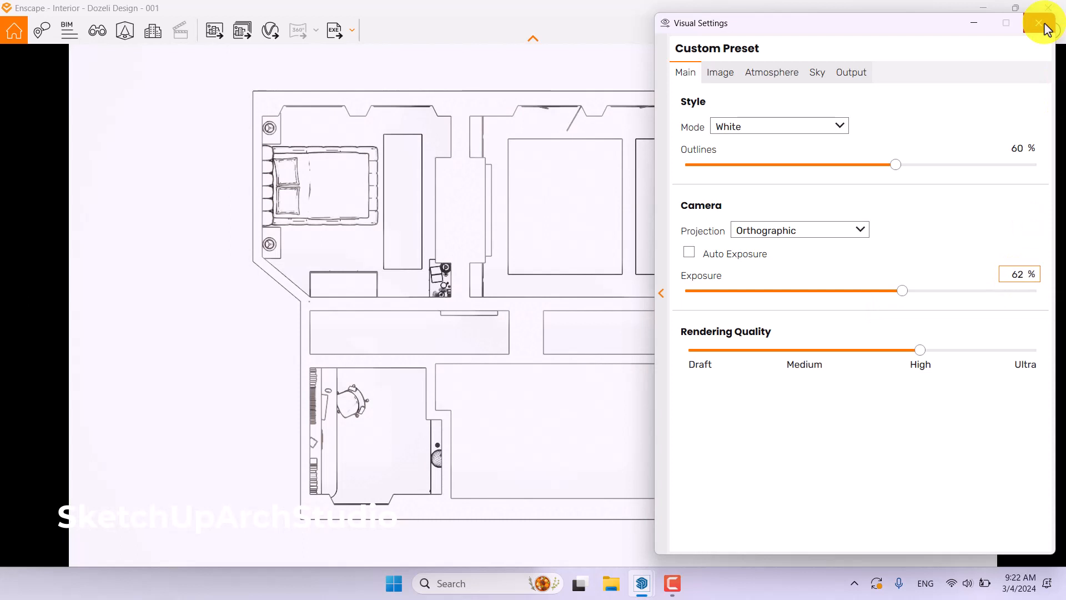
click(1048, 22)
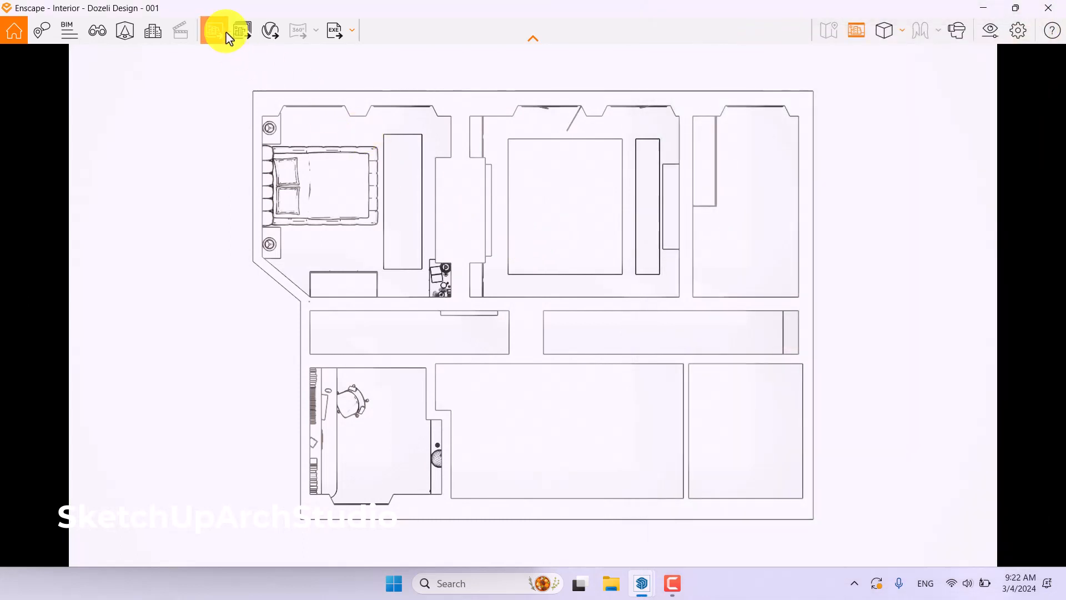
Capture the plan view and save it to the Desktop as PNG 'Floor Plan Rendering 001'
click(215, 30)
text(Floor Pla)
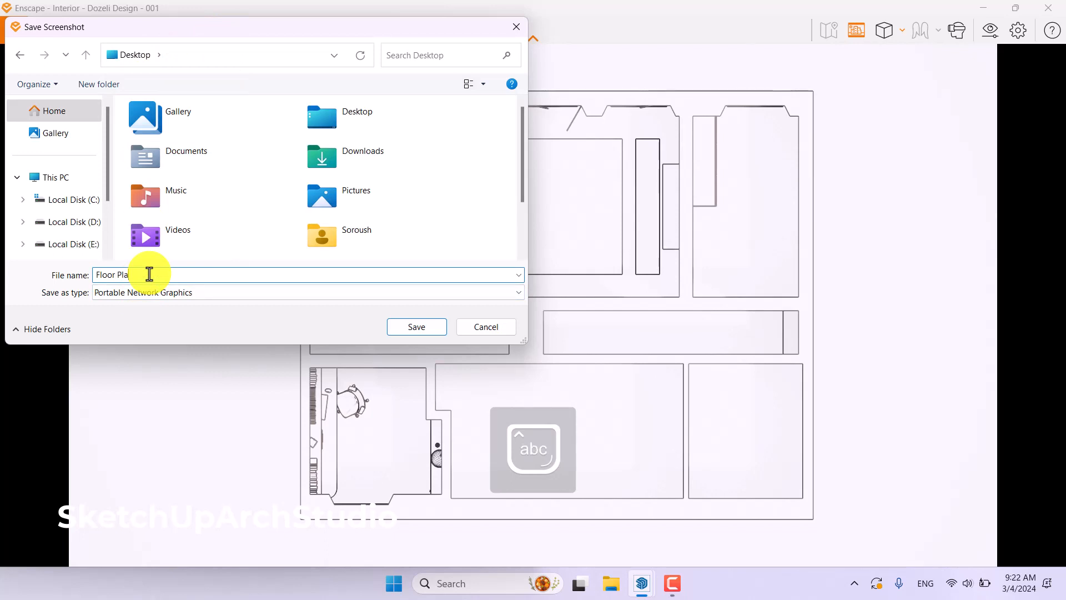
text(Rendering 001)
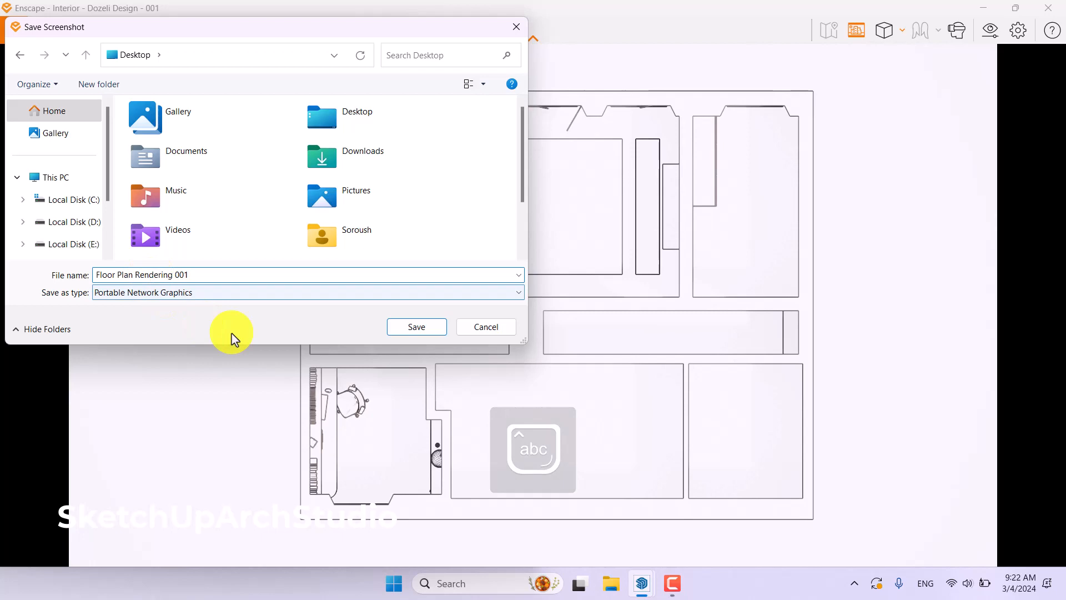
click(416, 327)
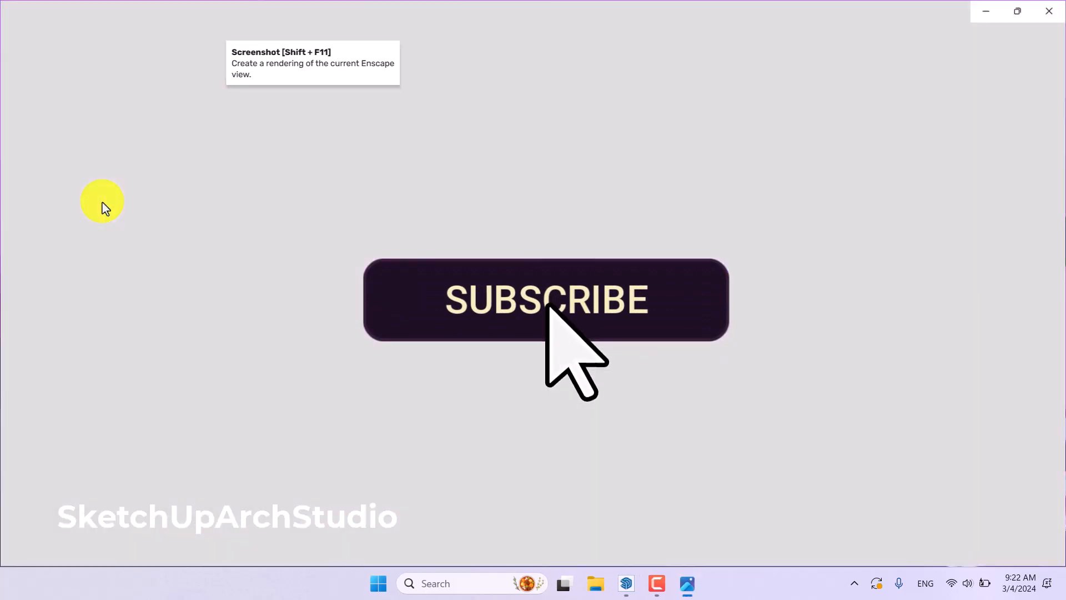
View Floor Plan Rendering 001.png in Photos at 180% and pan across the bedroom and closet
click(687, 583)
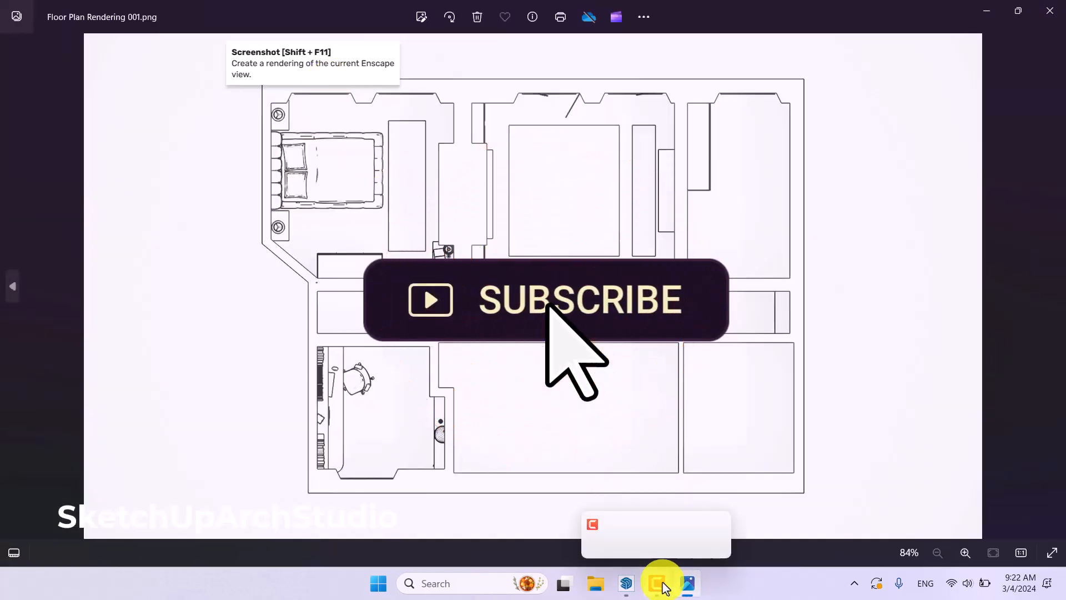
click(660, 583)
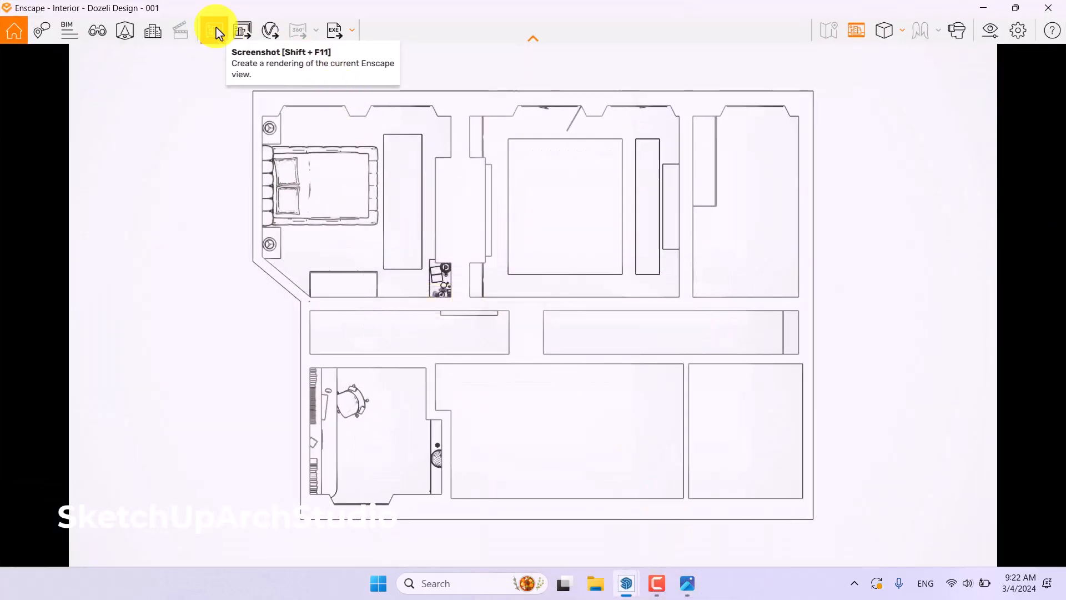
click(216, 30)
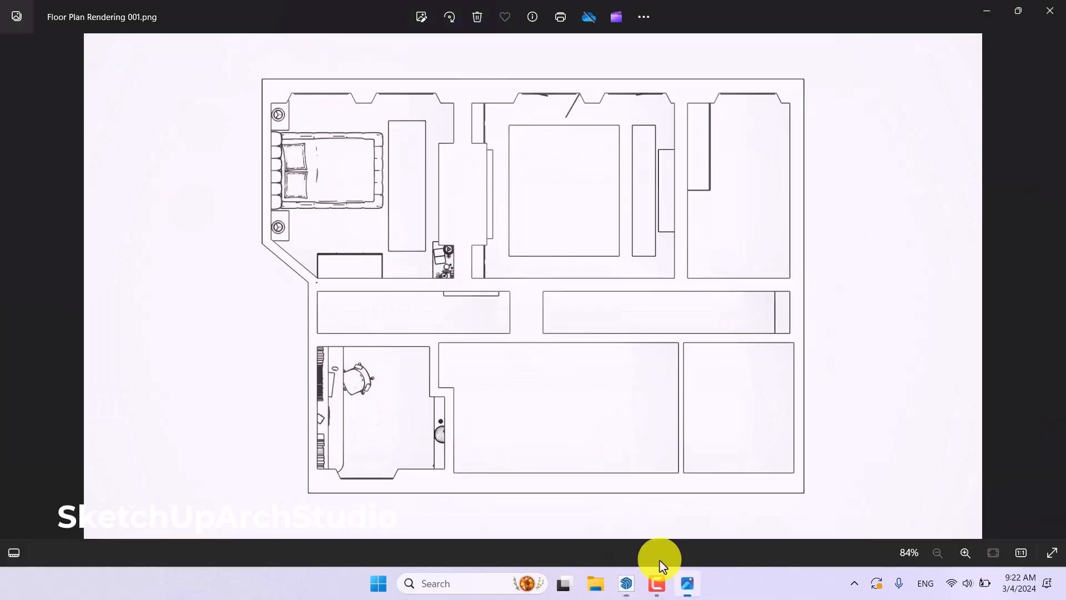
click(965, 552)
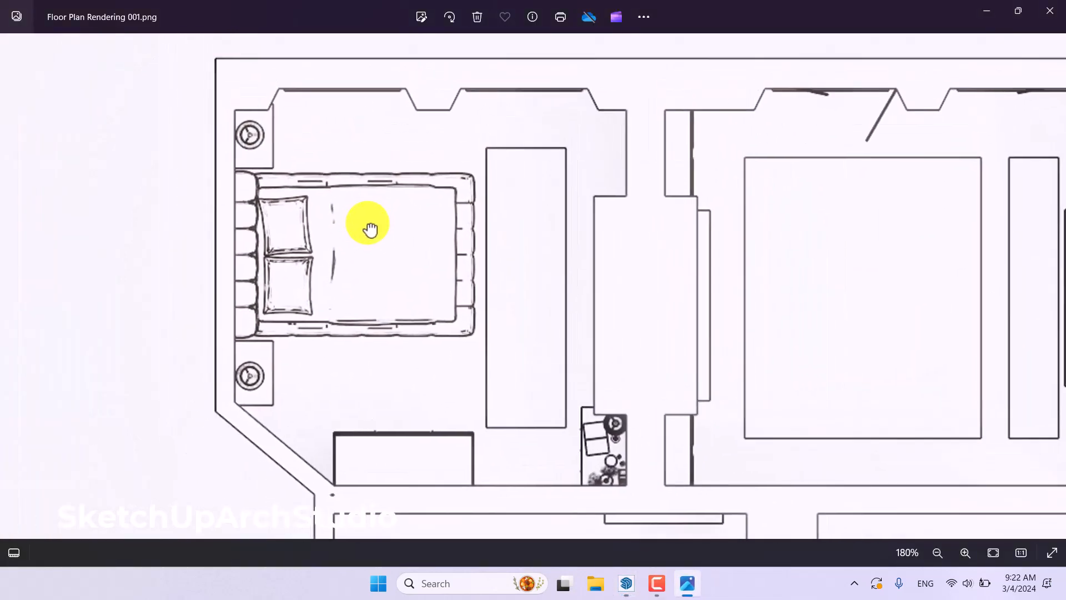
drag(370, 227, 728, 244)
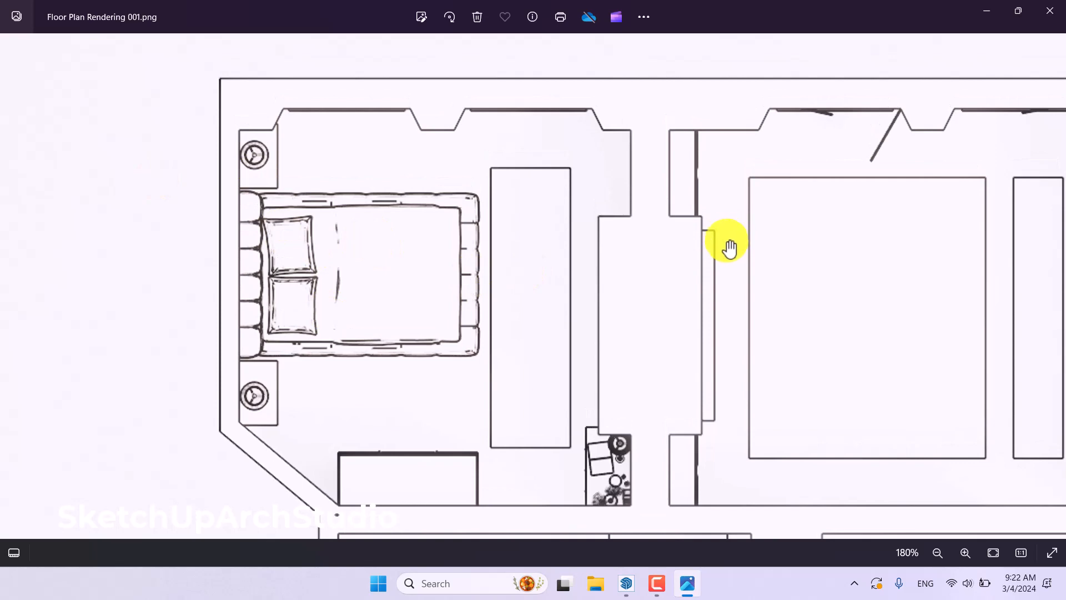
drag(728, 245, 544, 204)
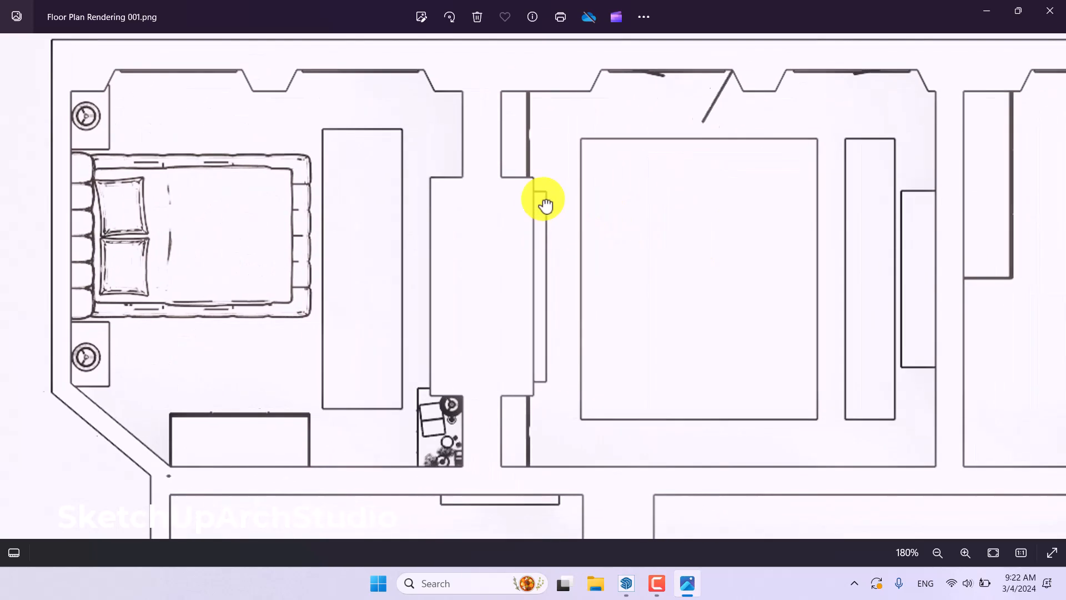